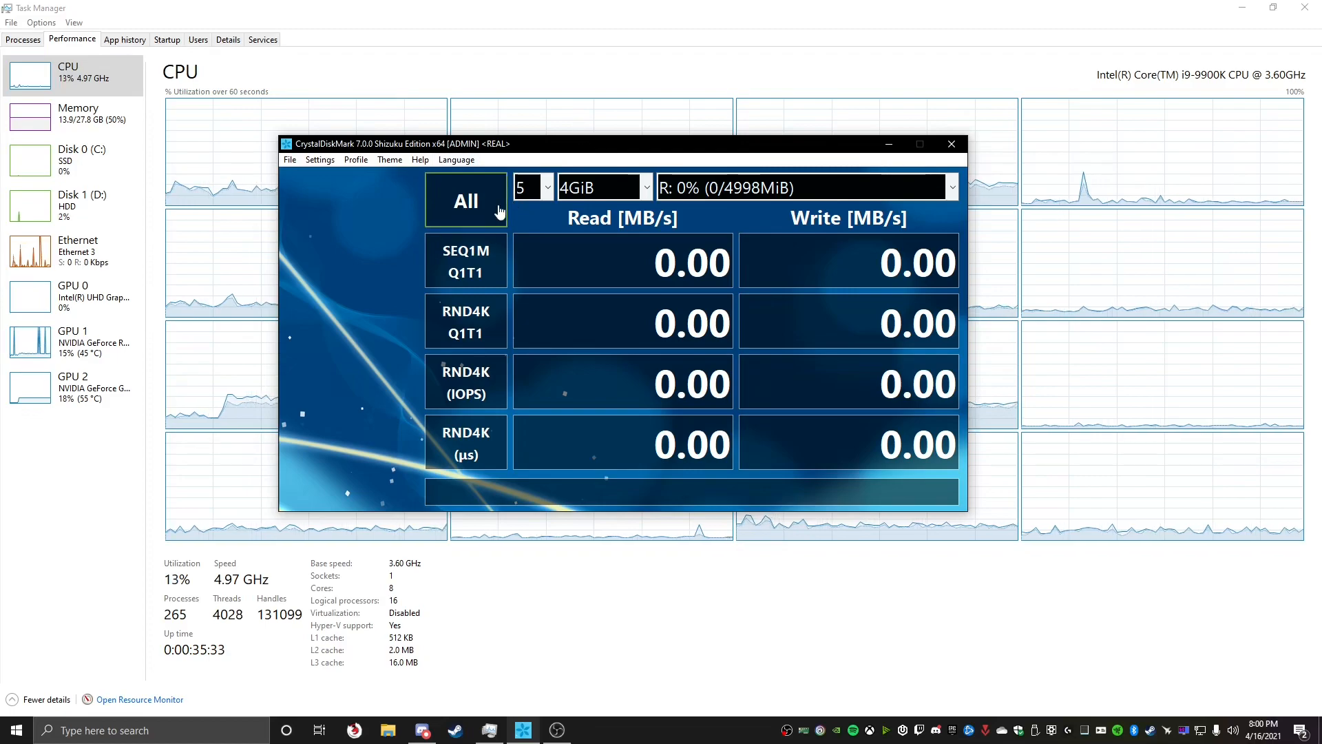
{"action": "mouse_move", "coordinate": [326, 301]}
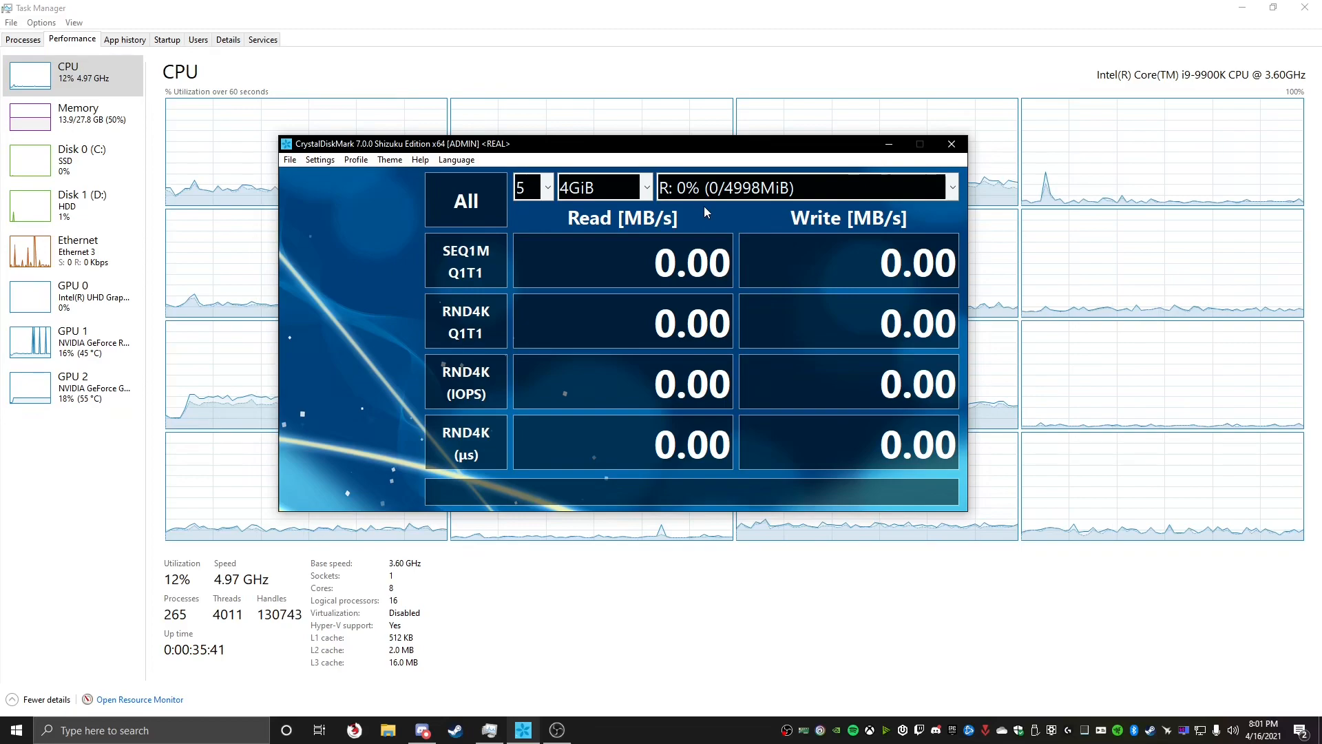
- Keep R: as the test drive and start the full benchmark
{"action": "left_click", "coordinate": [951, 187]}
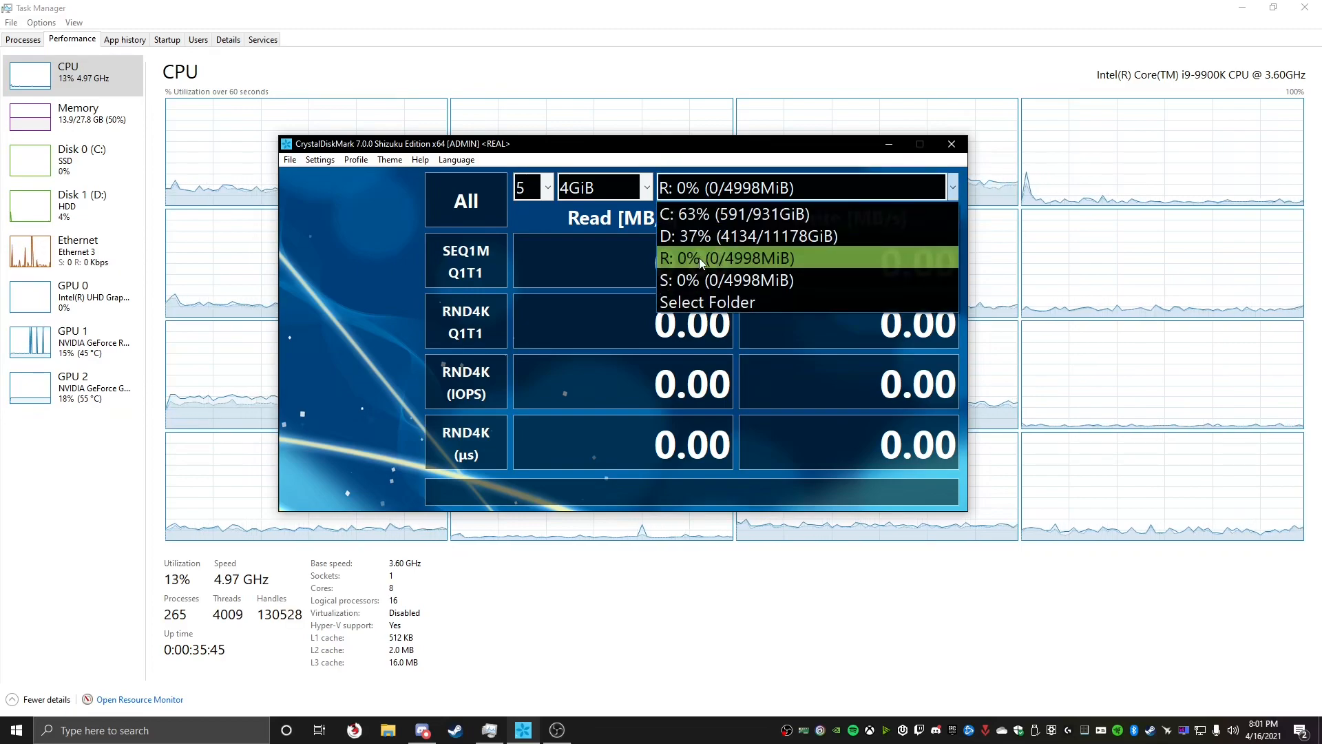
{"action": "mouse_move", "coordinate": [721, 281]}
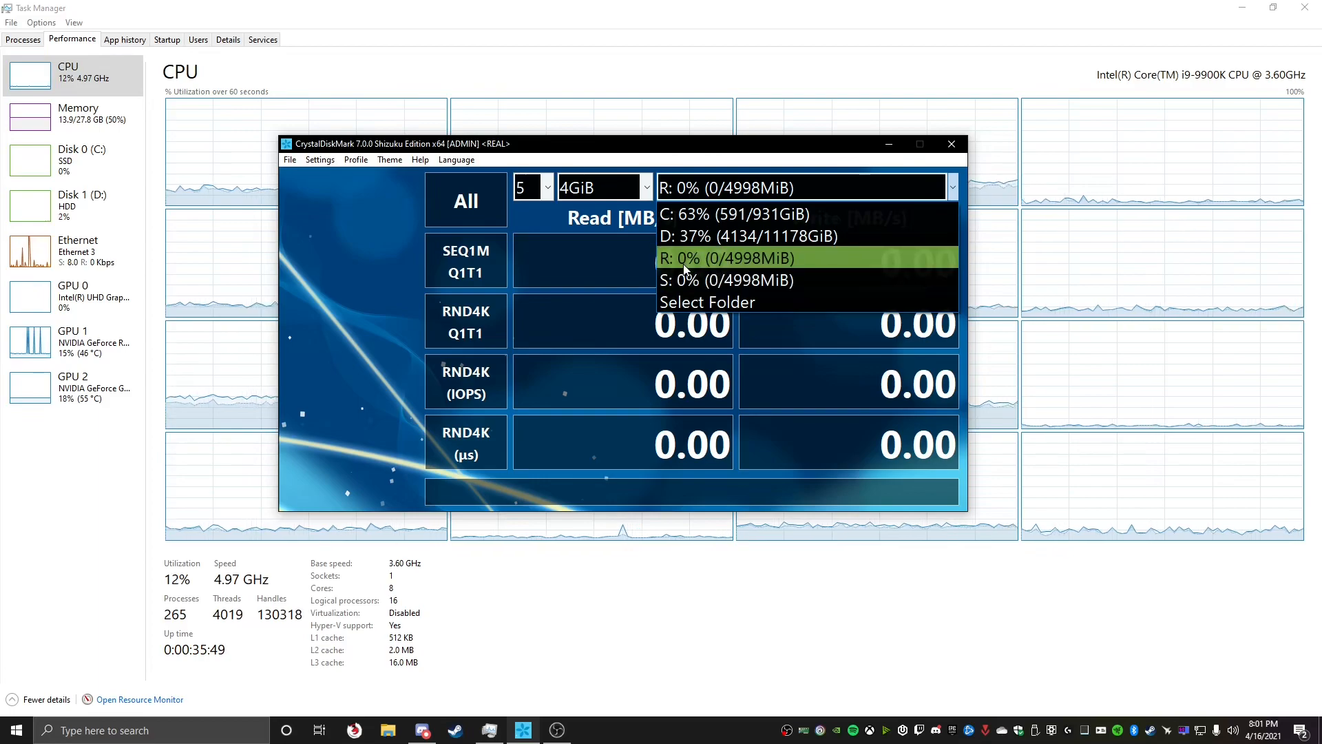
{"action": "left_click", "coordinate": [727, 256]}
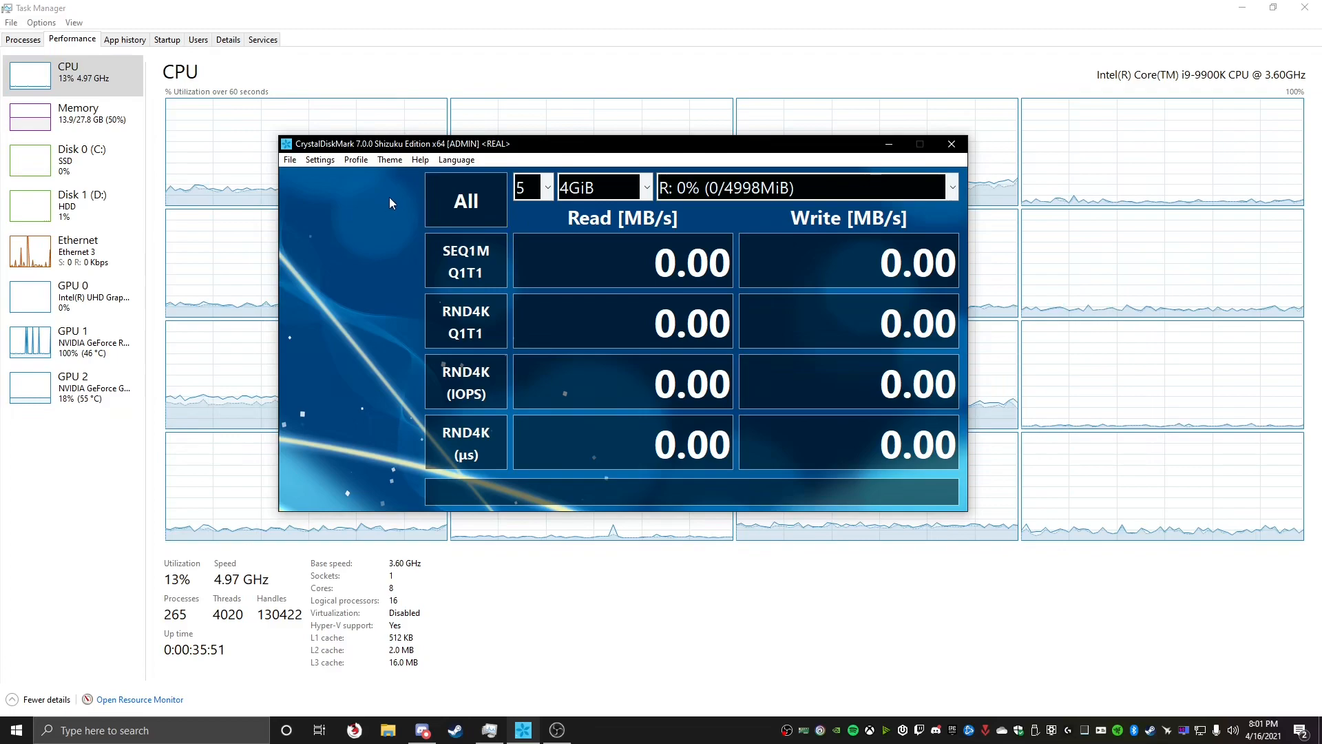
{"action": "left_click", "coordinate": [71, 386]}
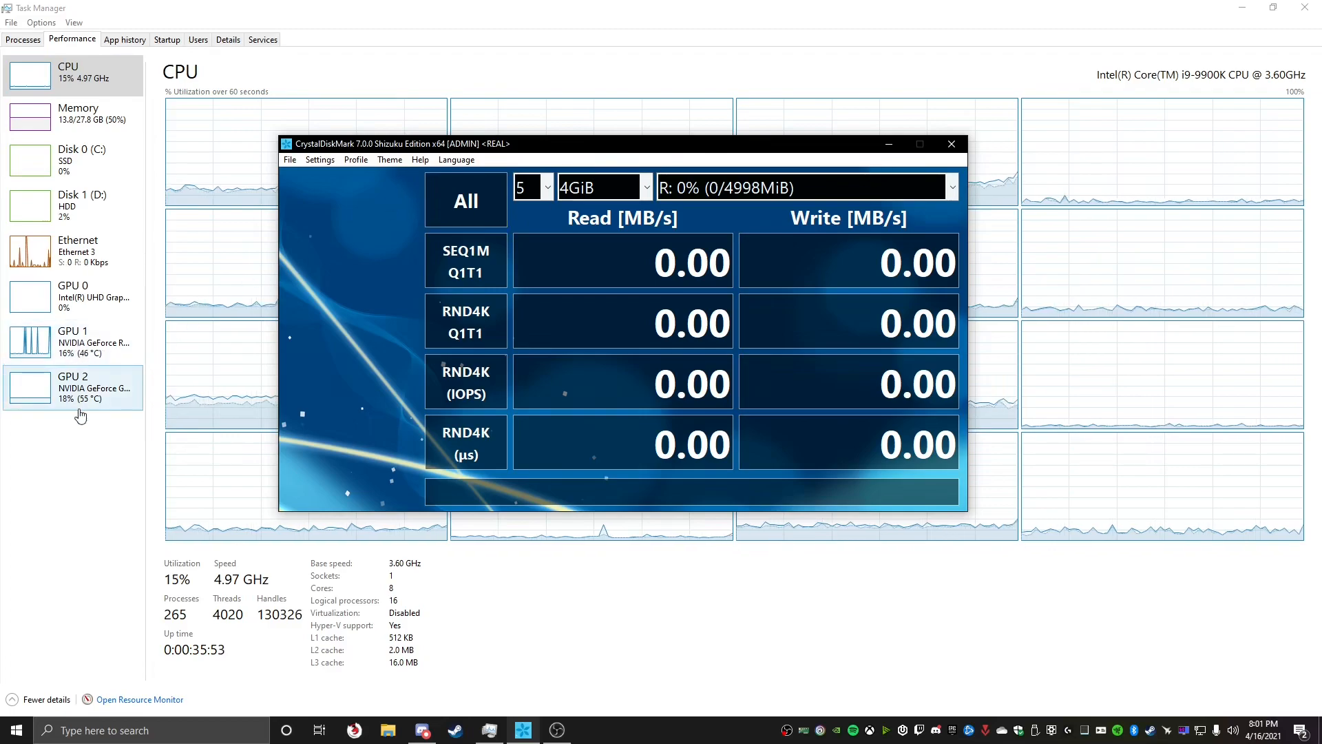
{"action": "mouse_move", "coordinate": [603, 187]}
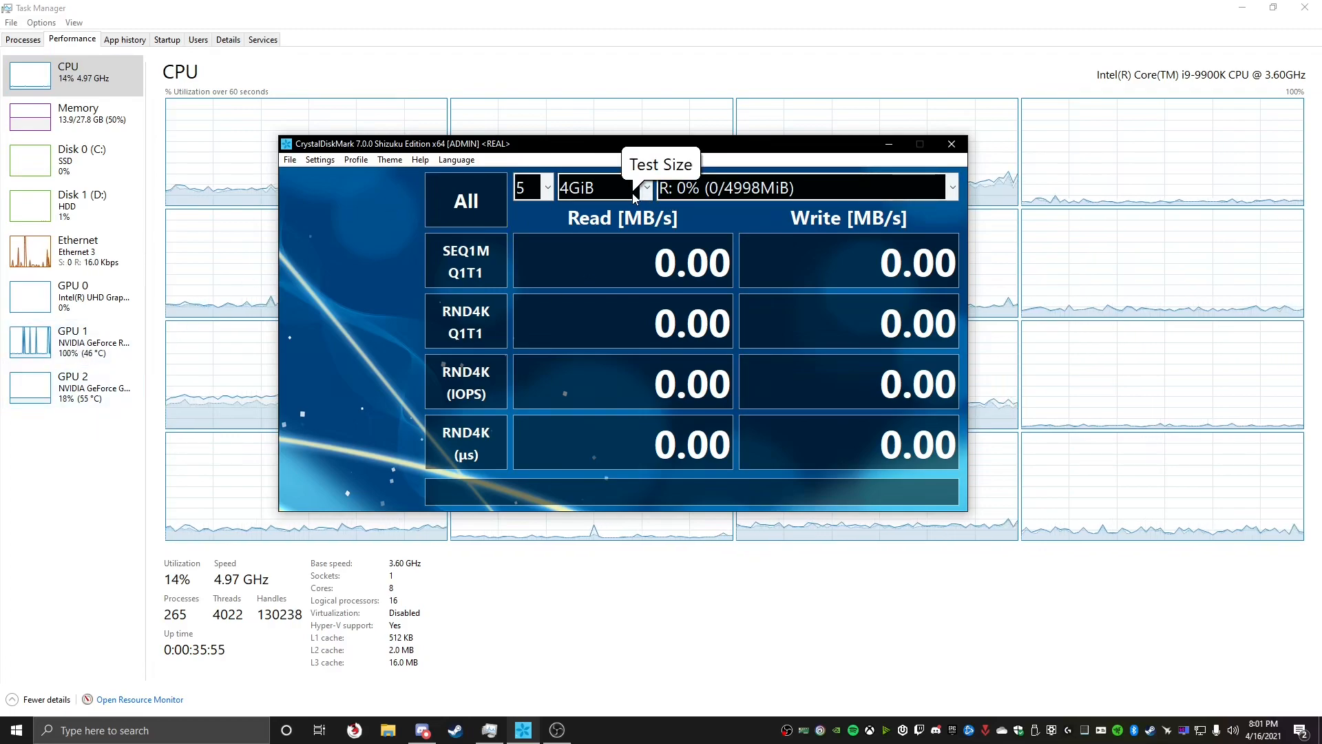
{"action": "mouse_move", "coordinate": [465, 201]}
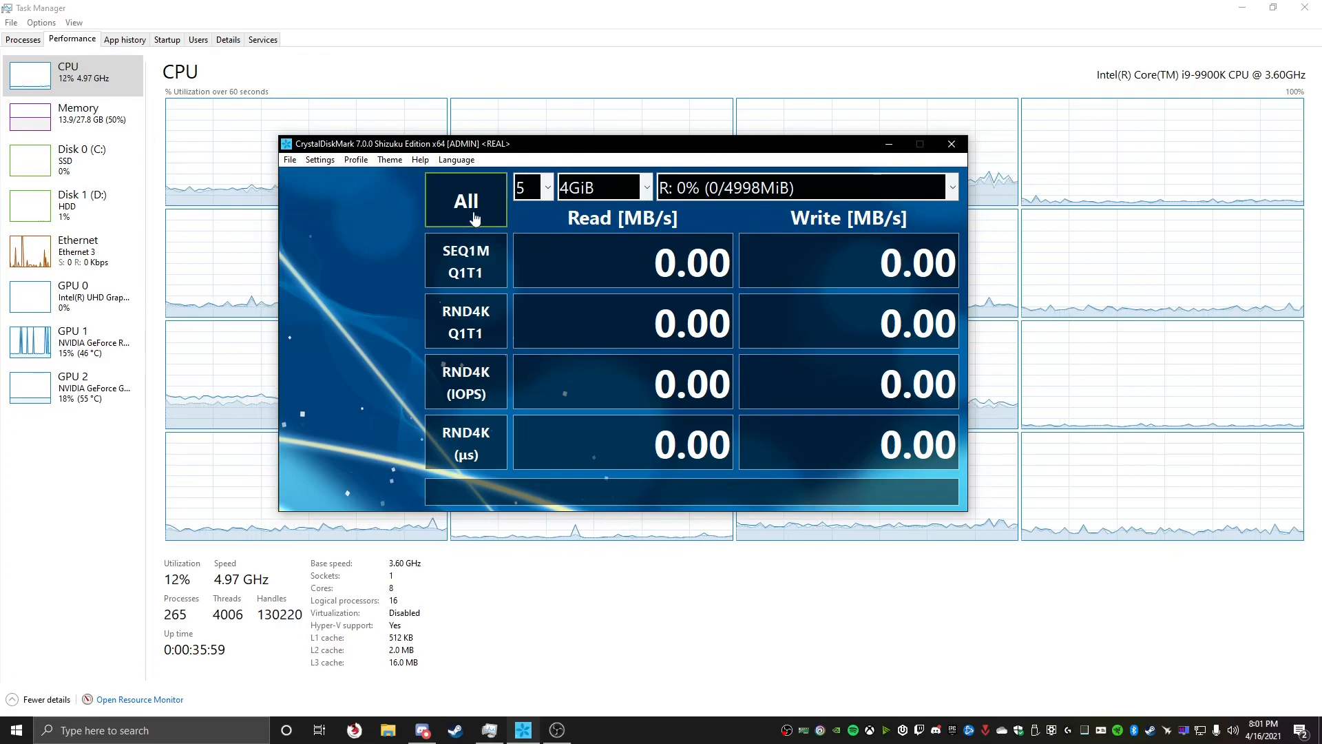
{"action": "left_click", "coordinate": [466, 200]}
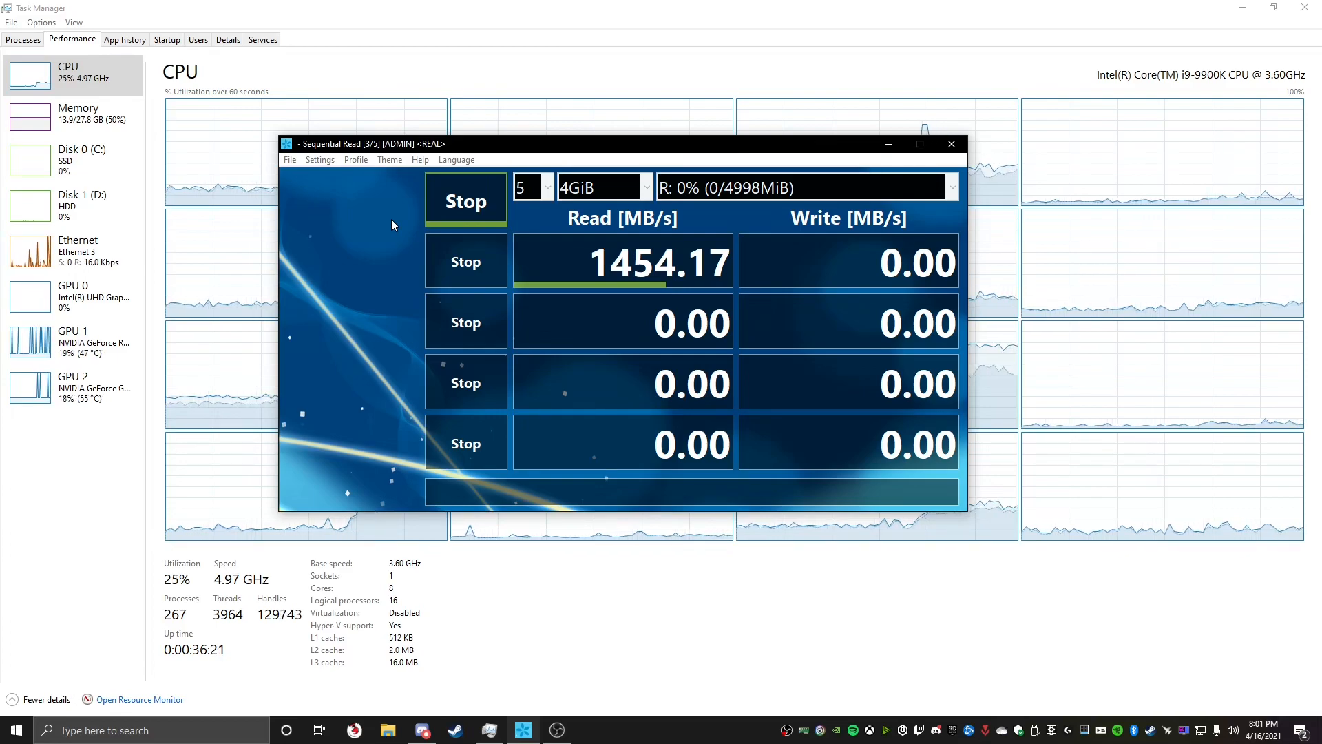
- Abort the R: run and switch the test target to the C: drive
{"action": "left_click", "coordinate": [951, 187]}
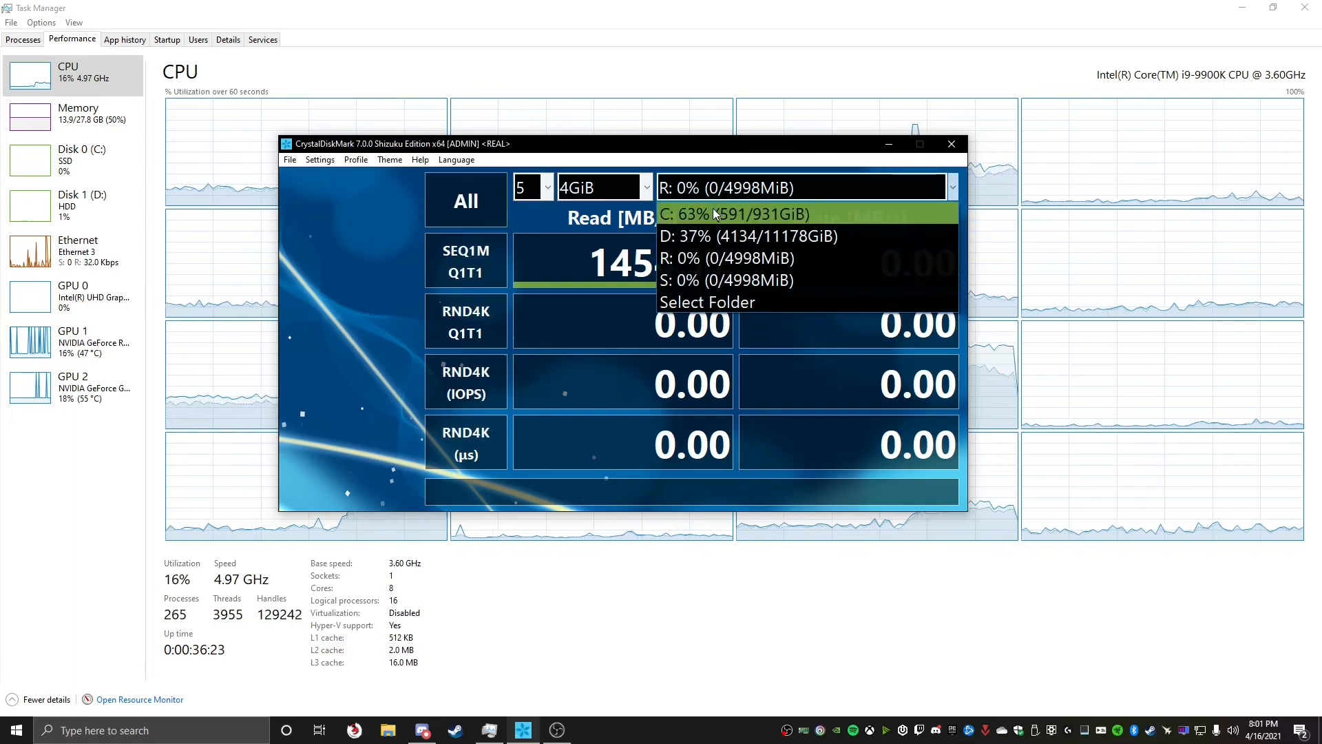
{"action": "left_click", "coordinate": [733, 214]}
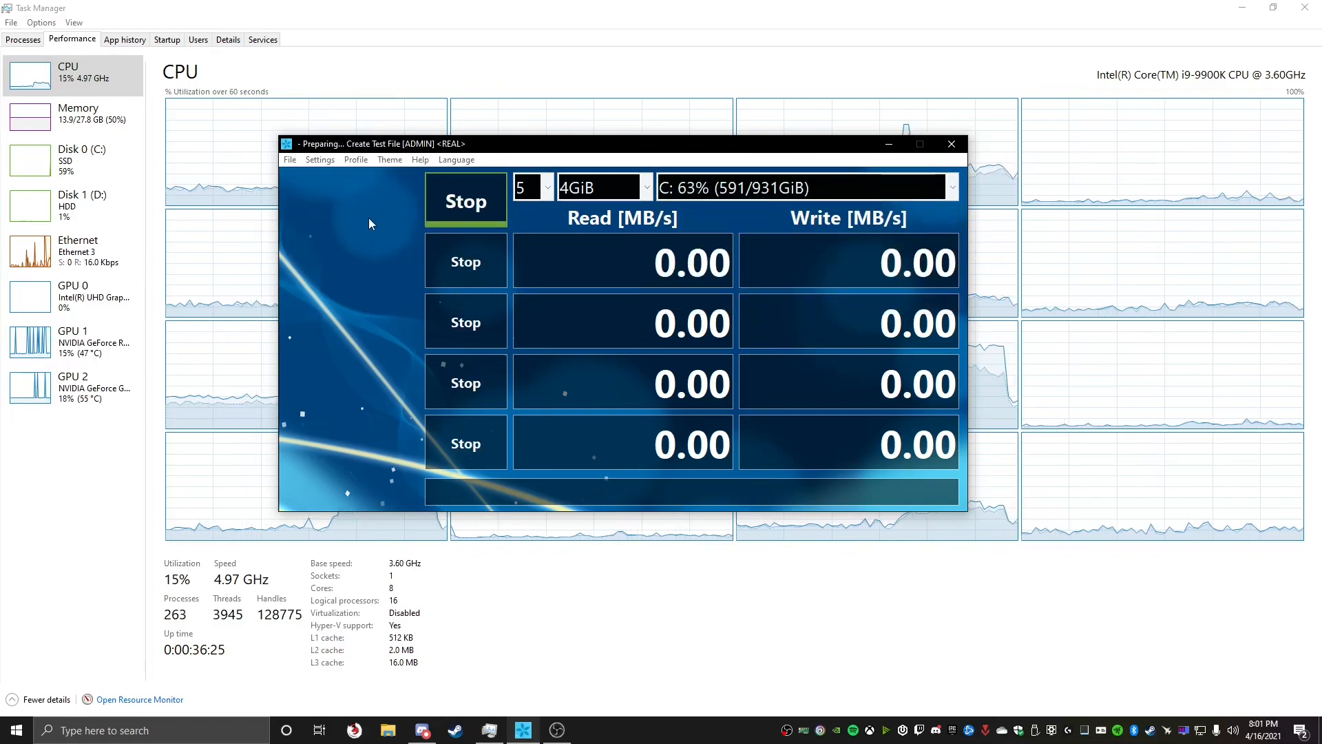
{"action": "left_click", "coordinate": [948, 187]}
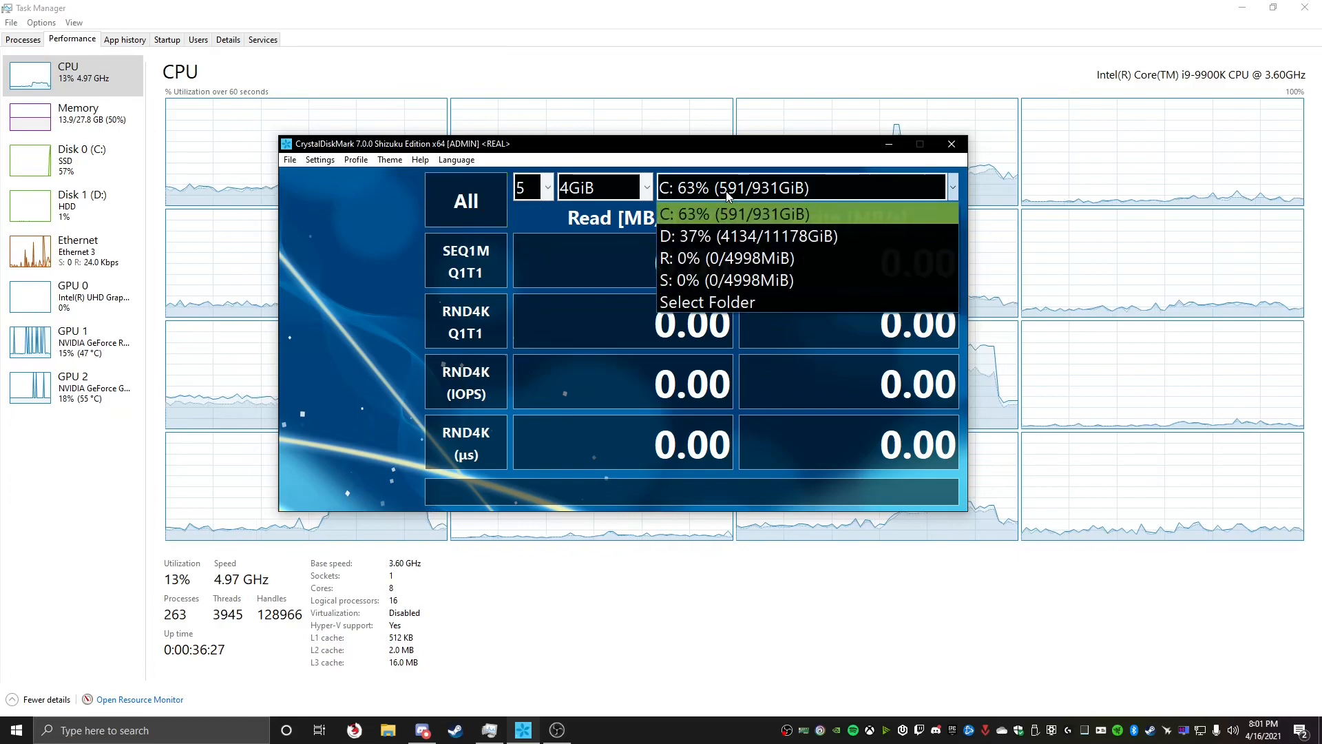
- Select the D: drive and let the read tests reach 147.44 MB/s sequential
{"action": "left_click", "coordinate": [725, 236]}
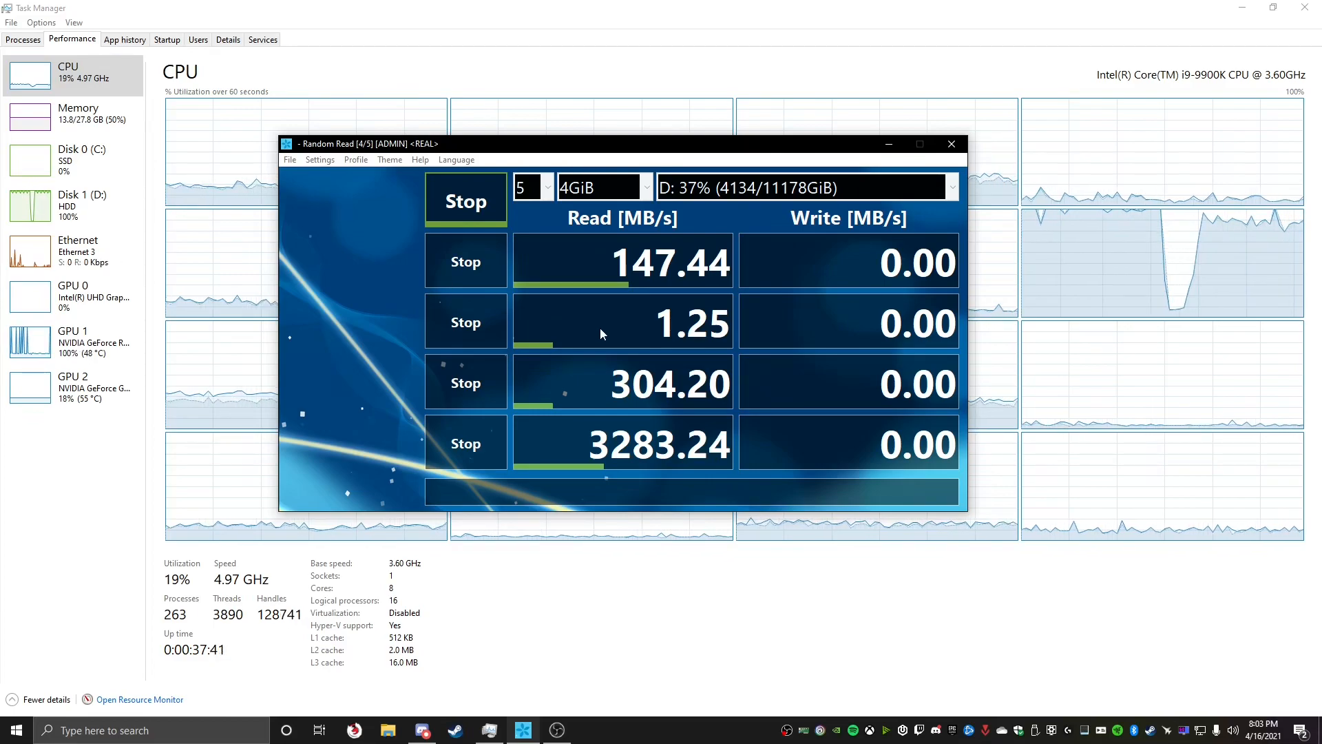
{"action": "mouse_move", "coordinate": [600, 331]}
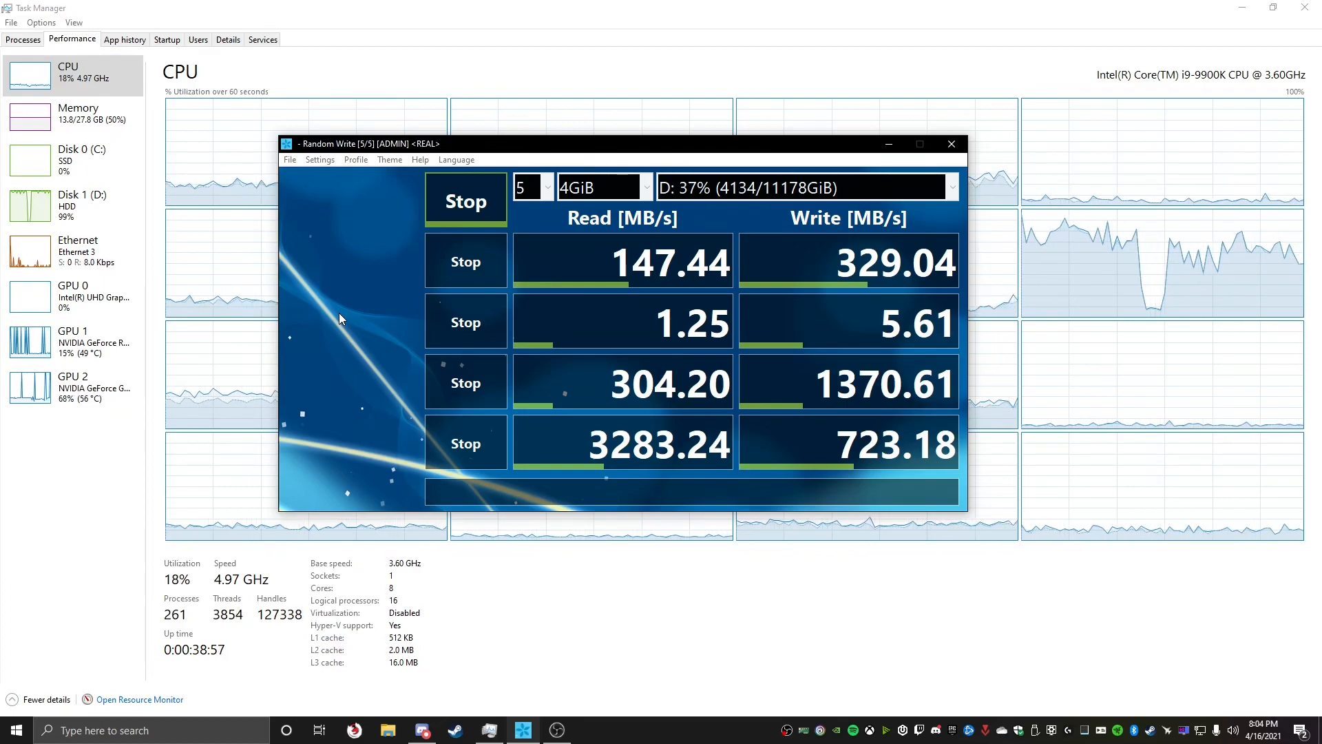
- Let the D: benchmark finish its write tests, reaching 329.04 MB/s sequential write
{"action": "left_click", "coordinate": [465, 200]}
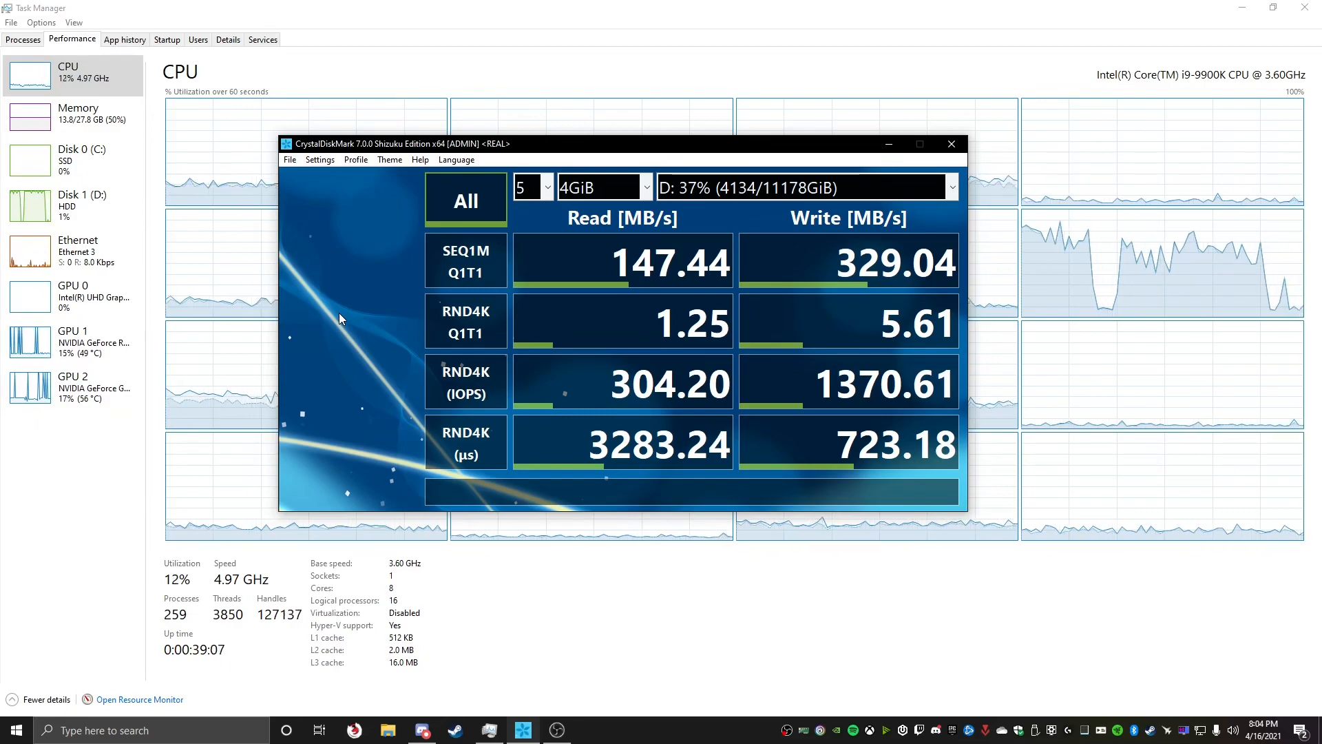
{"action": "mouse_move", "coordinate": [527, 264]}
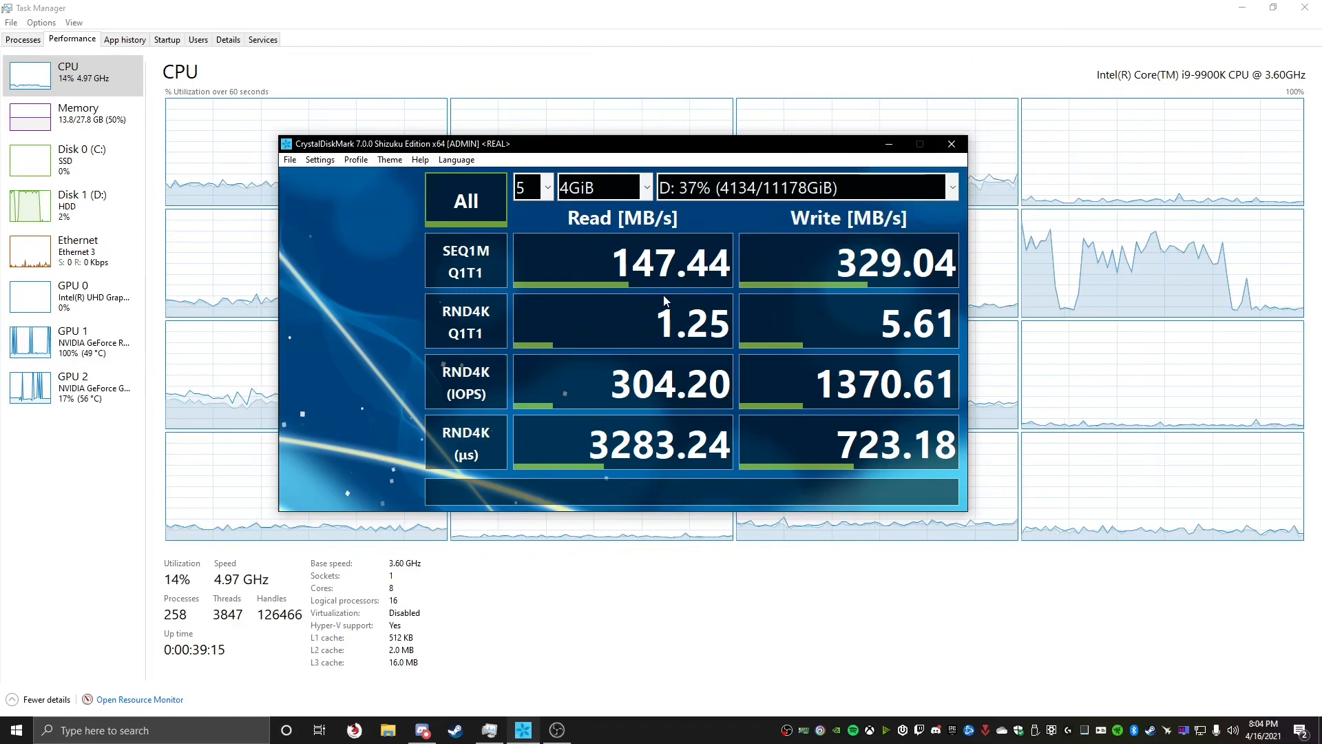
{"action": "mouse_move", "coordinate": [618, 316]}
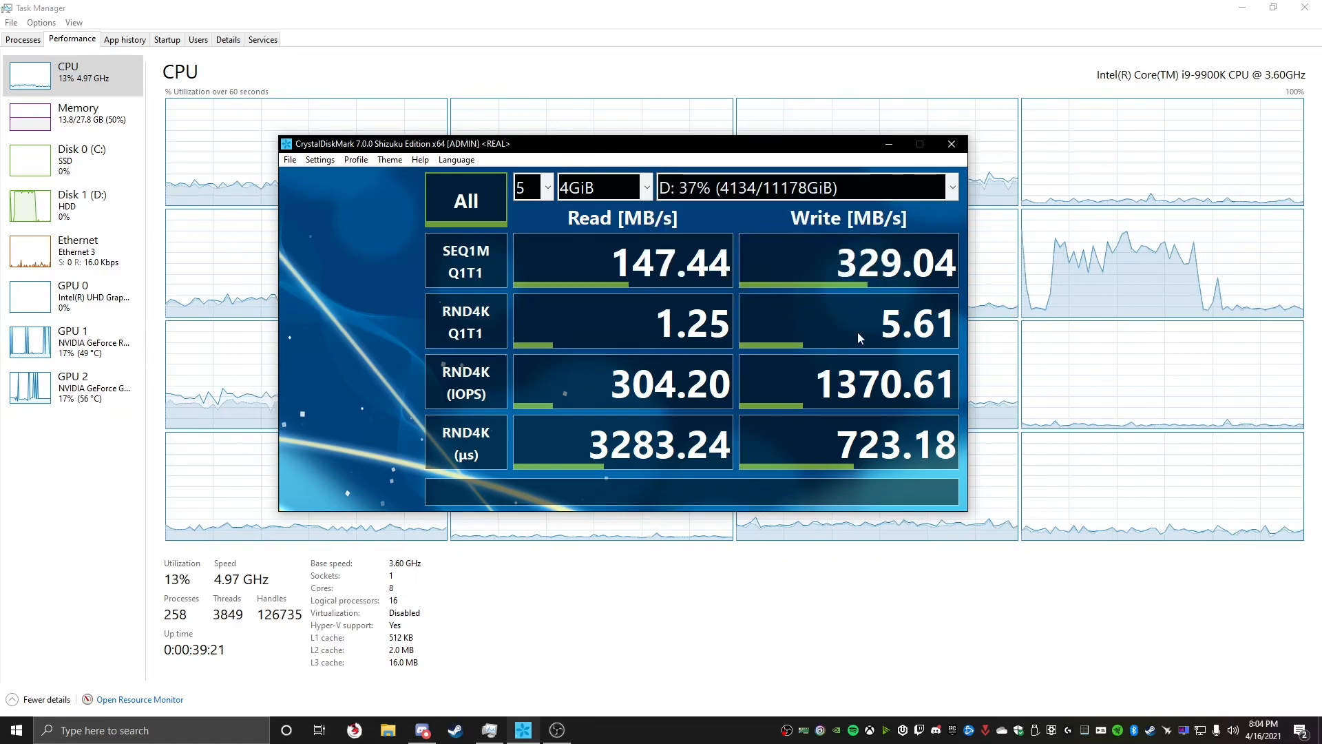
{"action": "mouse_move", "coordinate": [805, 331]}
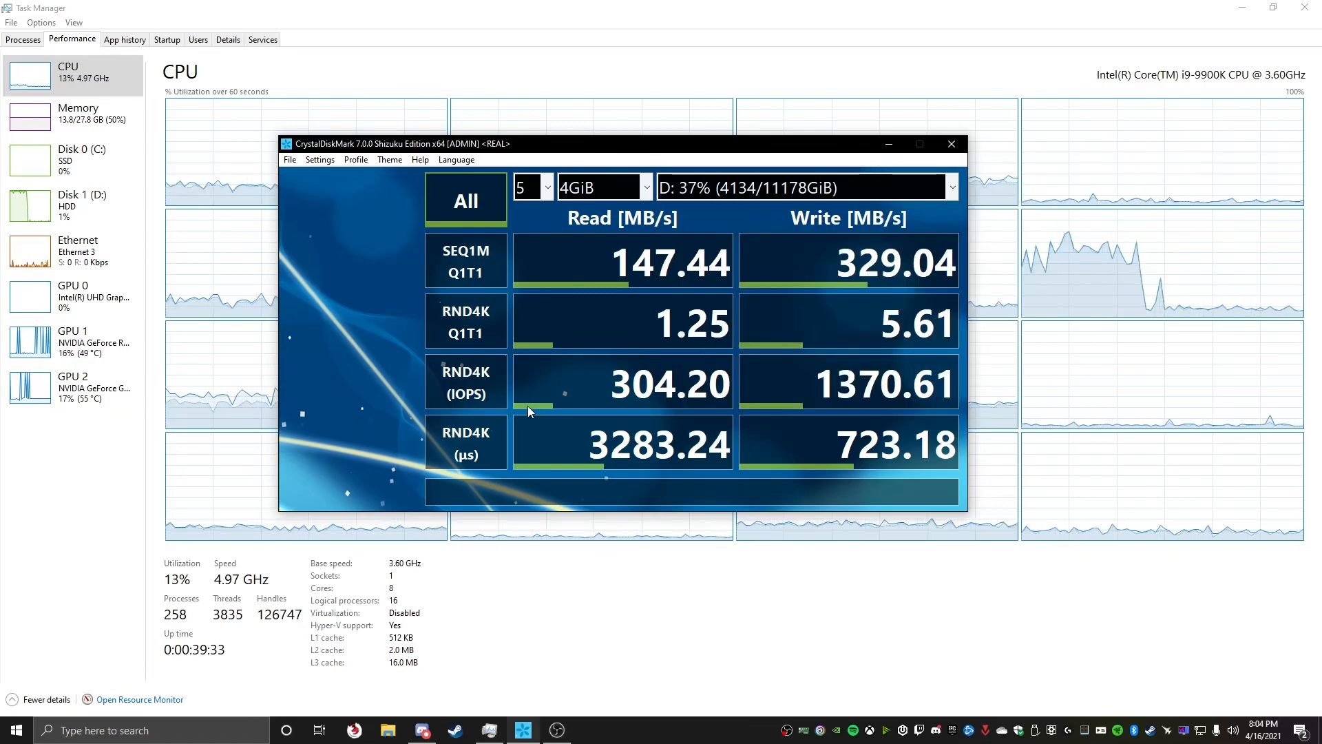
{"action": "mouse_move", "coordinate": [467, 384]}
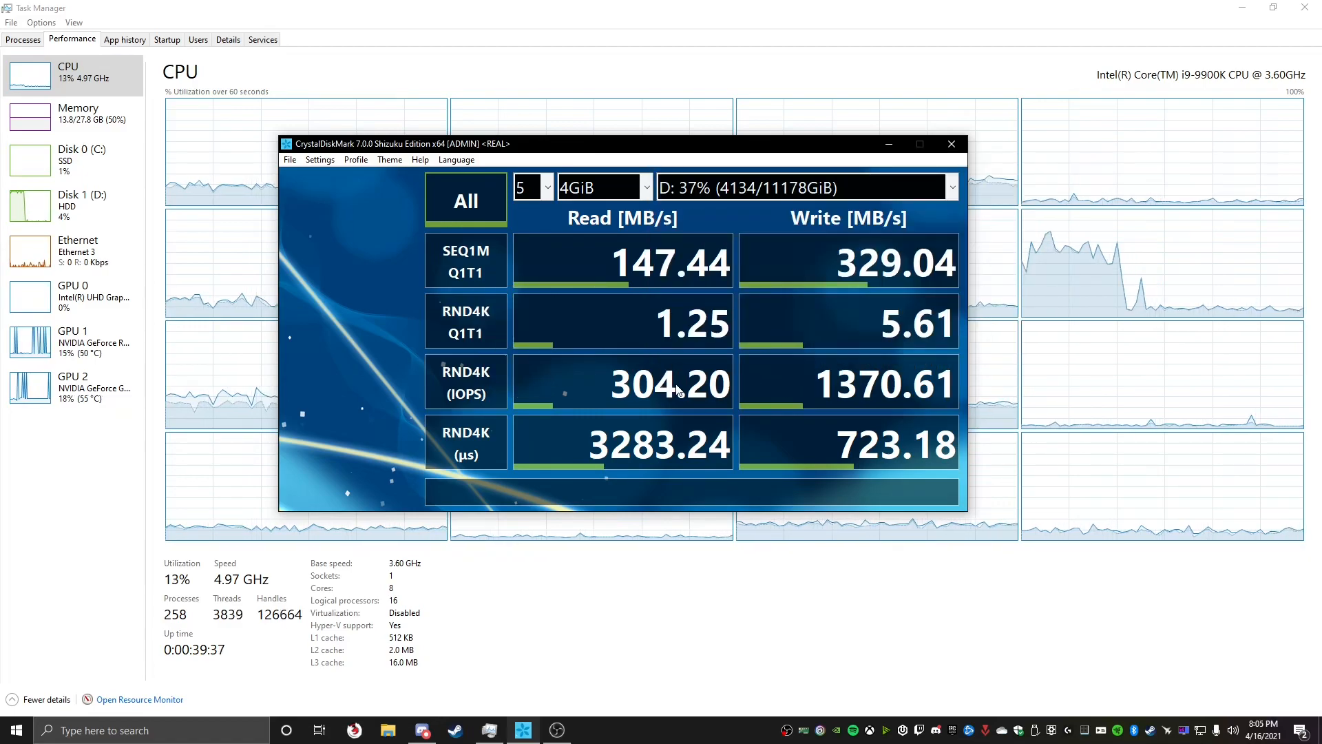
- Run the full benchmark on C:, getting 1560.78 MB/s read and 915.95 MB/s write
{"action": "left_click", "coordinate": [951, 187]}
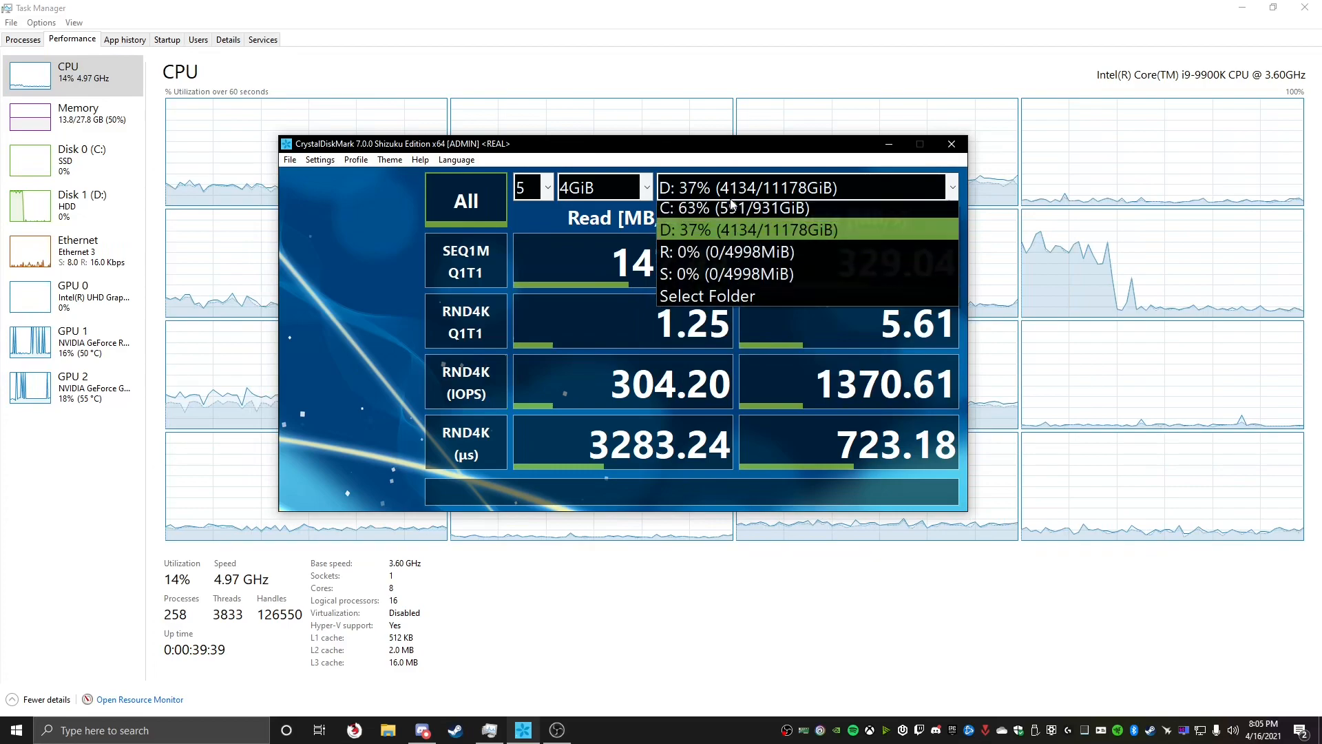
{"action": "left_click", "coordinate": [733, 208]}
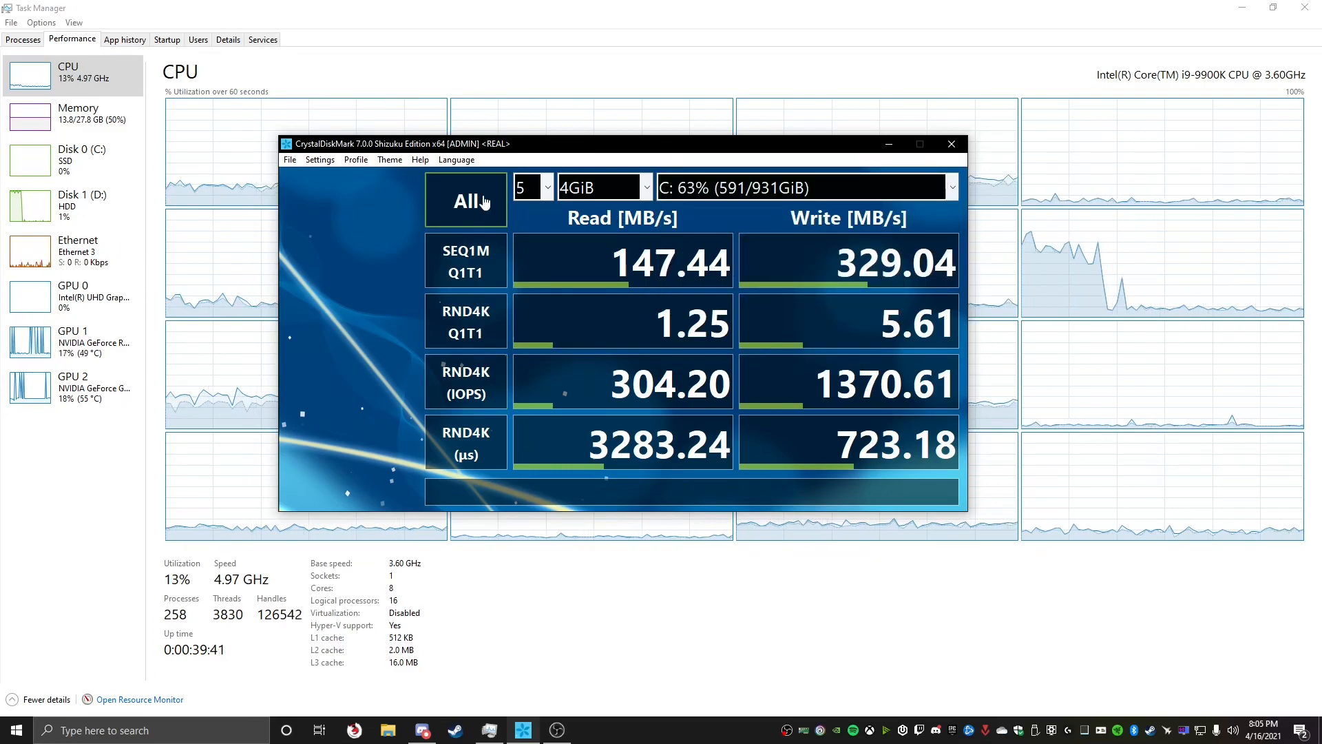
{"action": "left_click", "coordinate": [466, 200]}
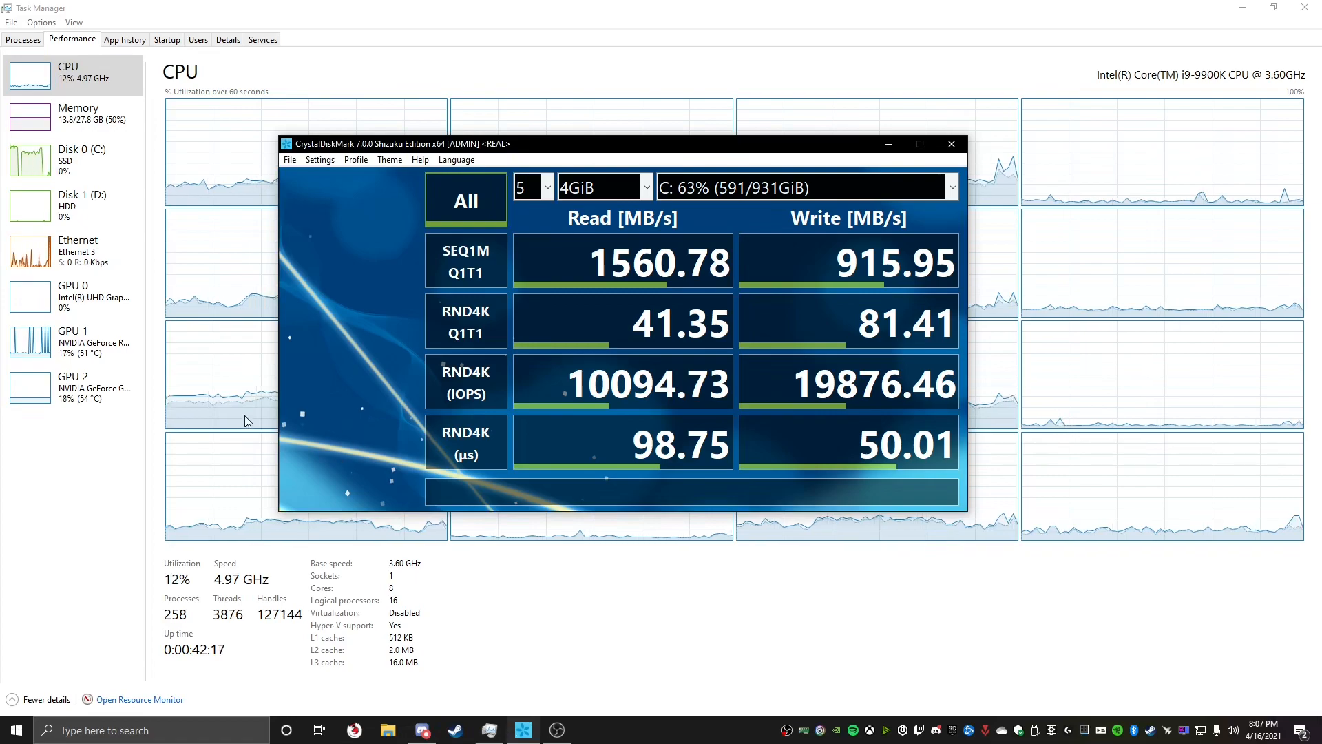
{"action": "mouse_move", "coordinate": [139, 165]}
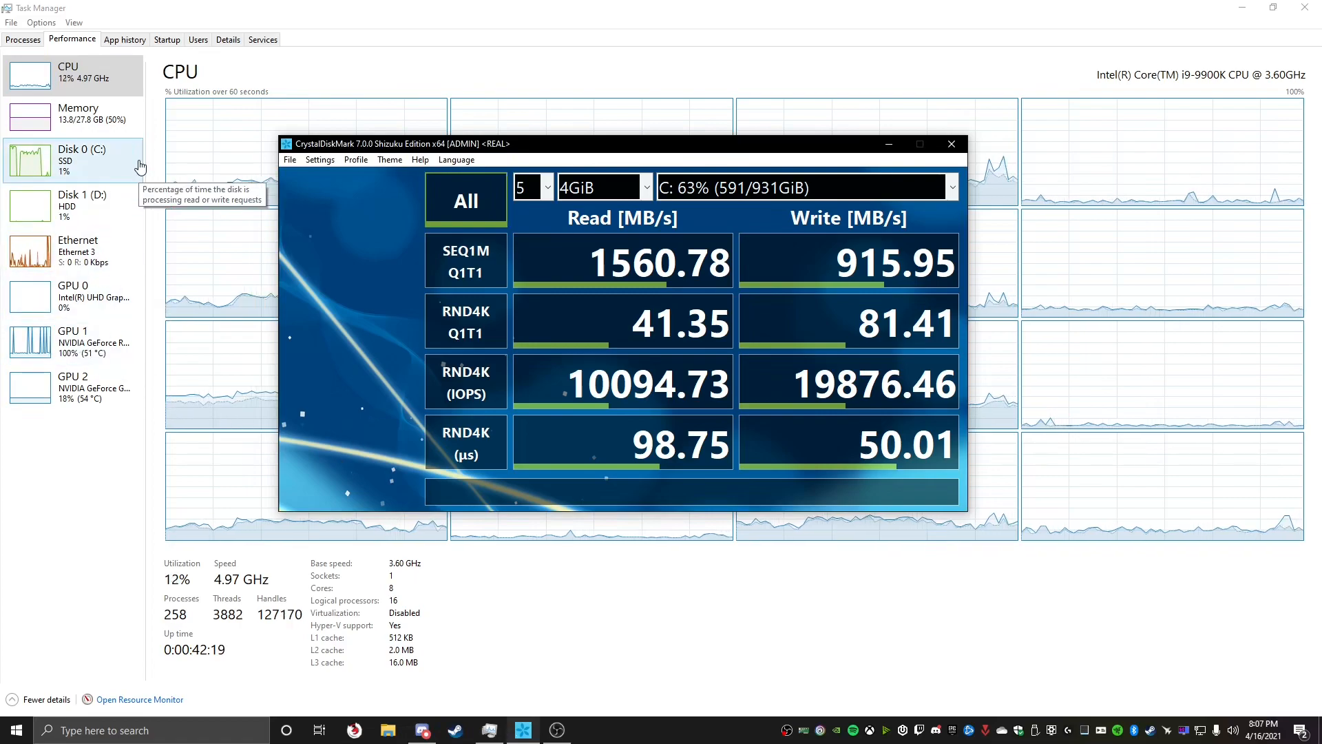
{"action": "mouse_move", "coordinate": [121, 295]}
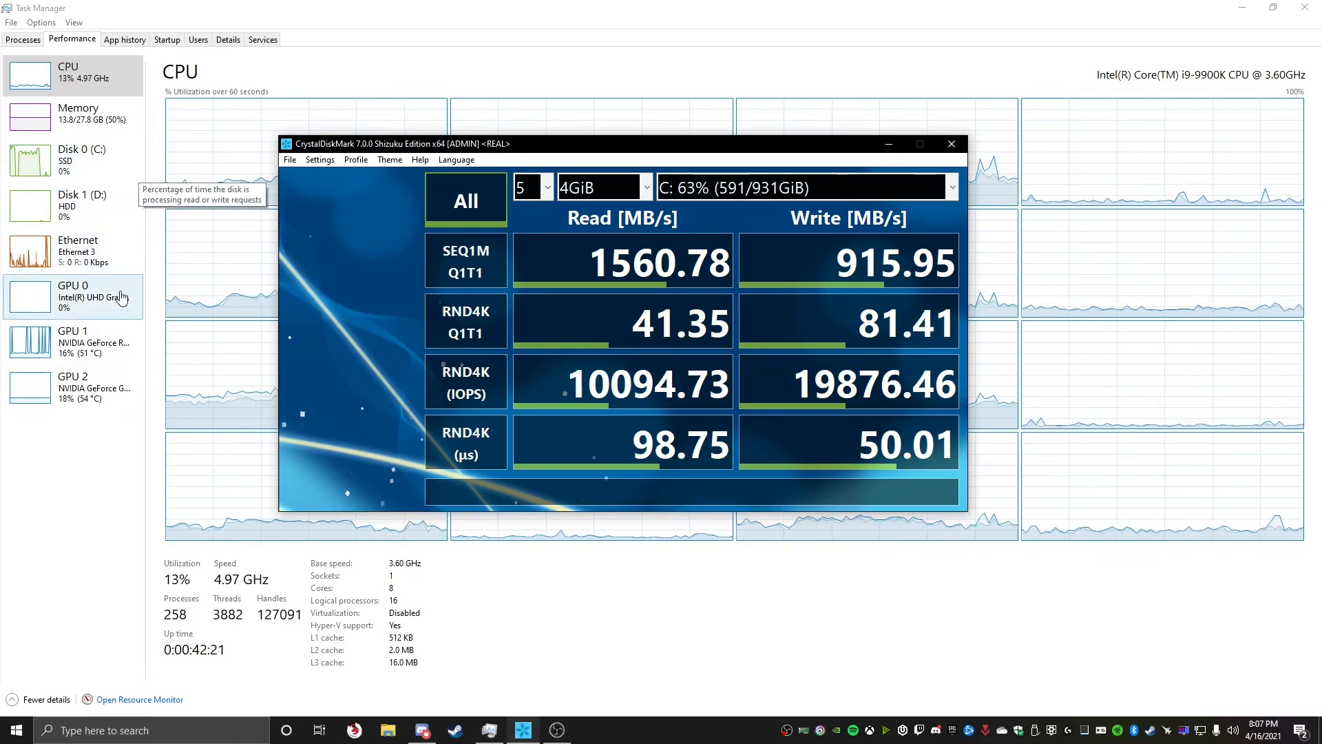
{"action": "mouse_move", "coordinate": [138, 133]}
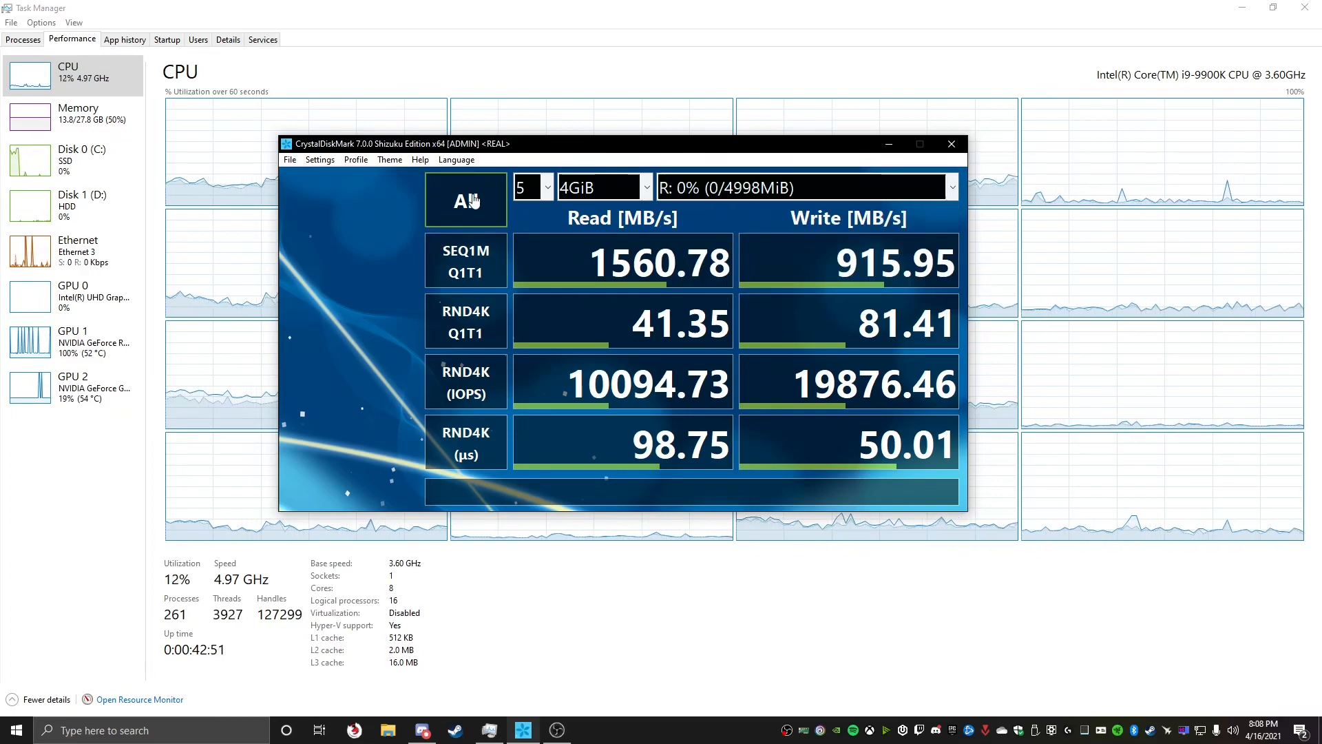
- Start all tests on R: and let reads fill in, including 1449.42 MB/s sequential
{"action": "left_click", "coordinate": [466, 200]}
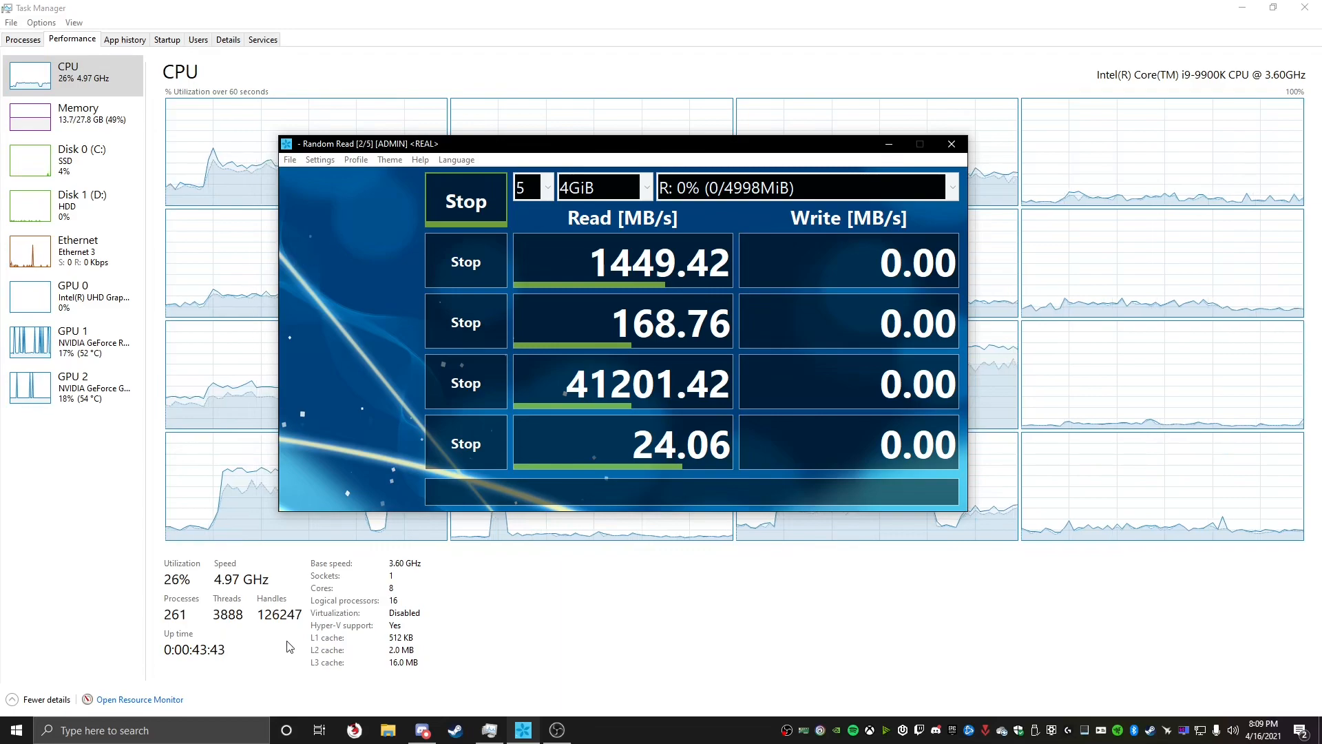
- Browse the Start menu's recently added apps for MSI Afterburner while R: writes run
{"action": "left_click", "coordinate": [15, 730]}
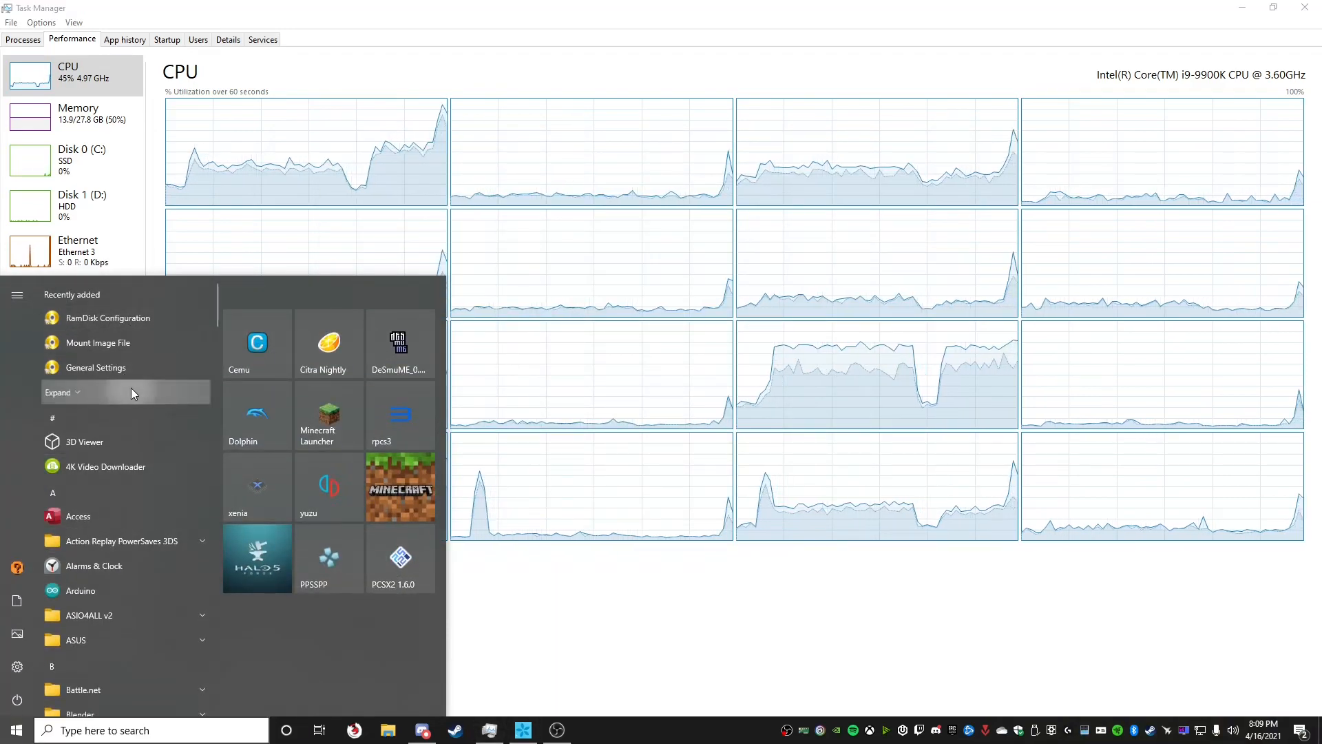
{"action": "left_click", "coordinate": [523, 729]}
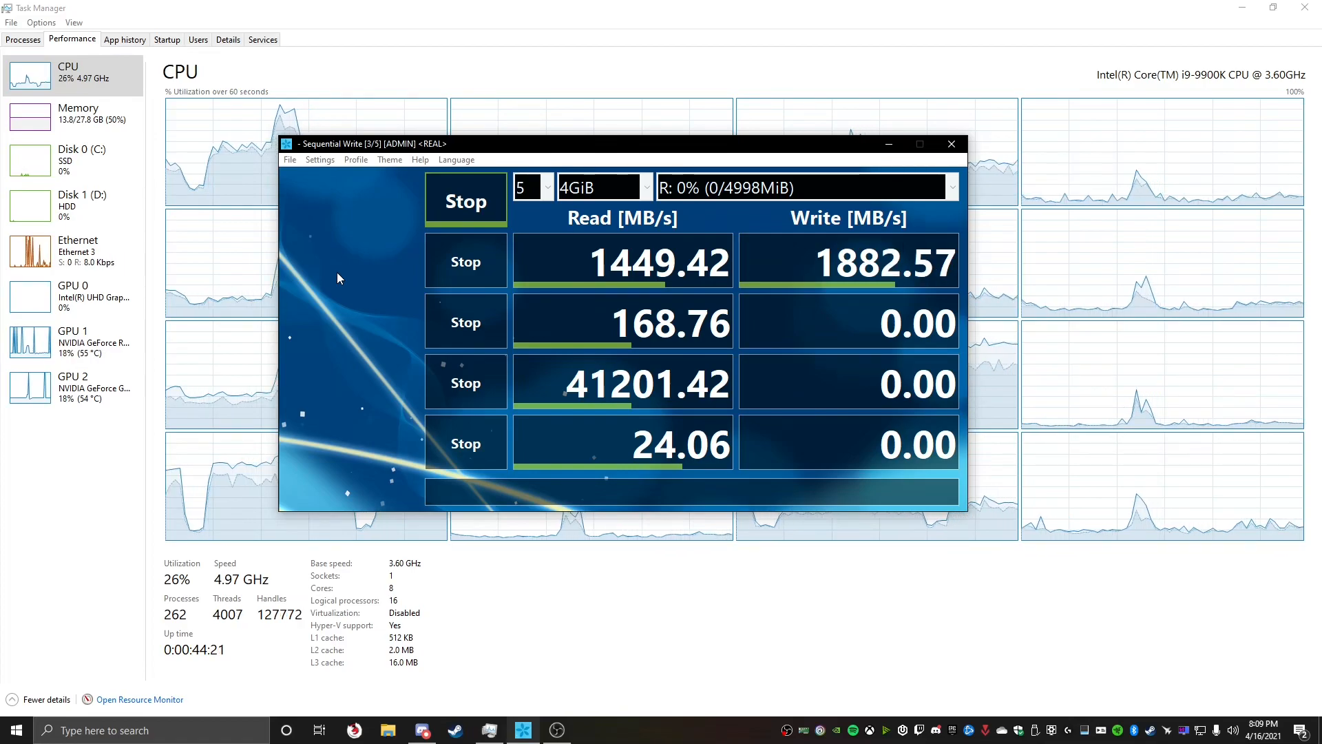
{"action": "mouse_move", "coordinate": [702, 649]}
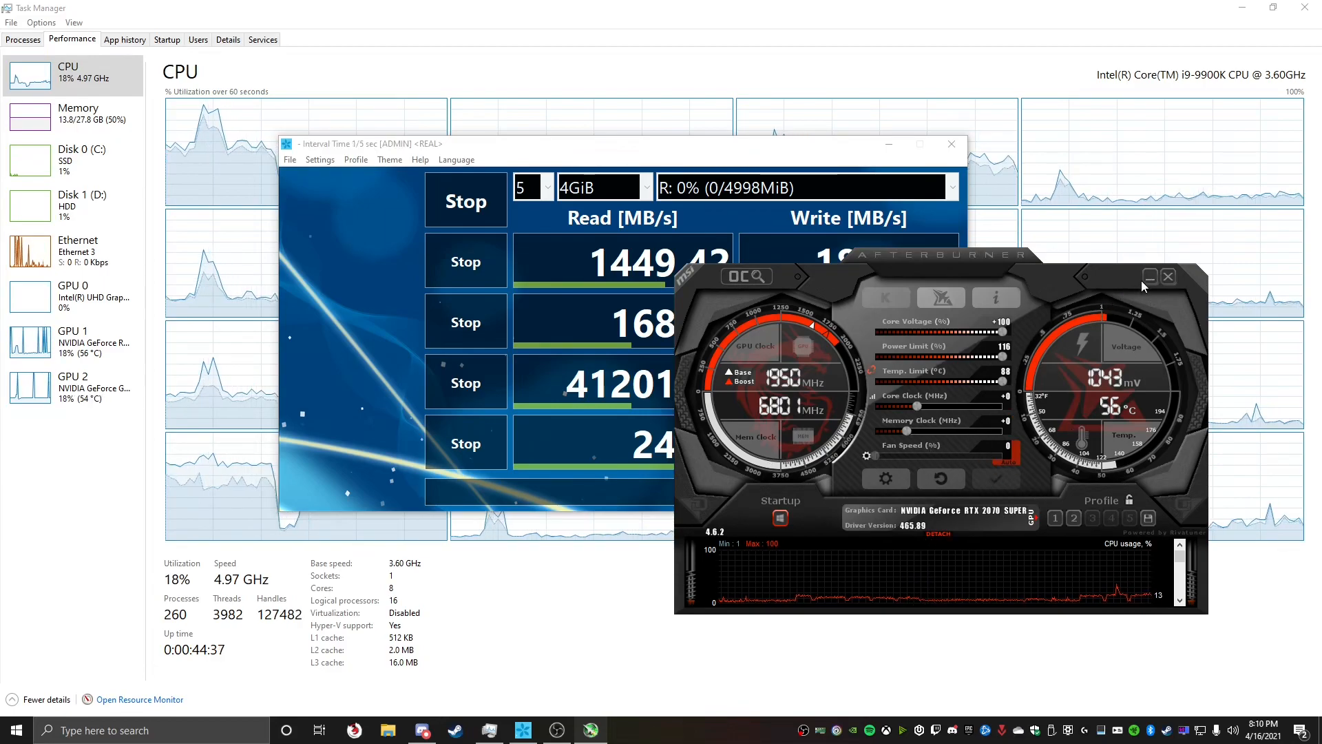
- Close MSI Afterburner while the R: benchmark moves into random write tests
{"action": "left_click", "coordinate": [1169, 277]}
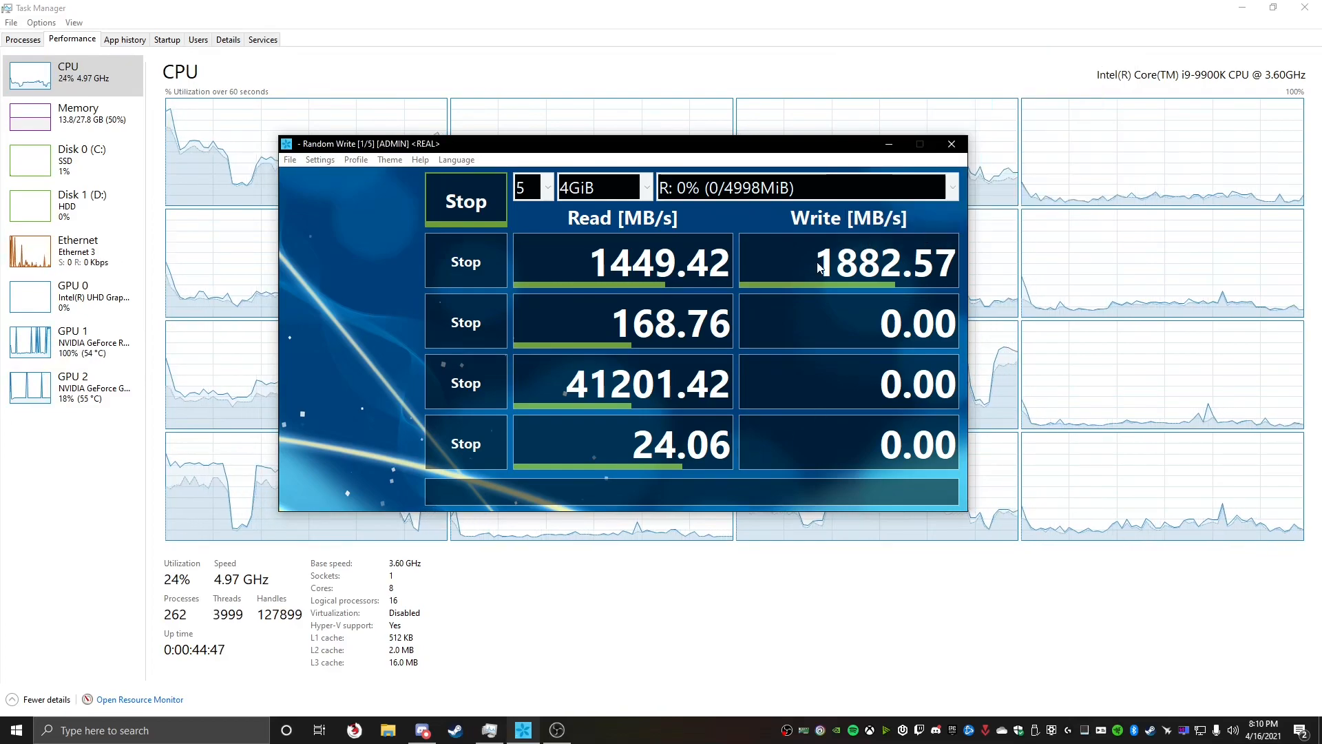
{"action": "mouse_move", "coordinate": [753, 217]}
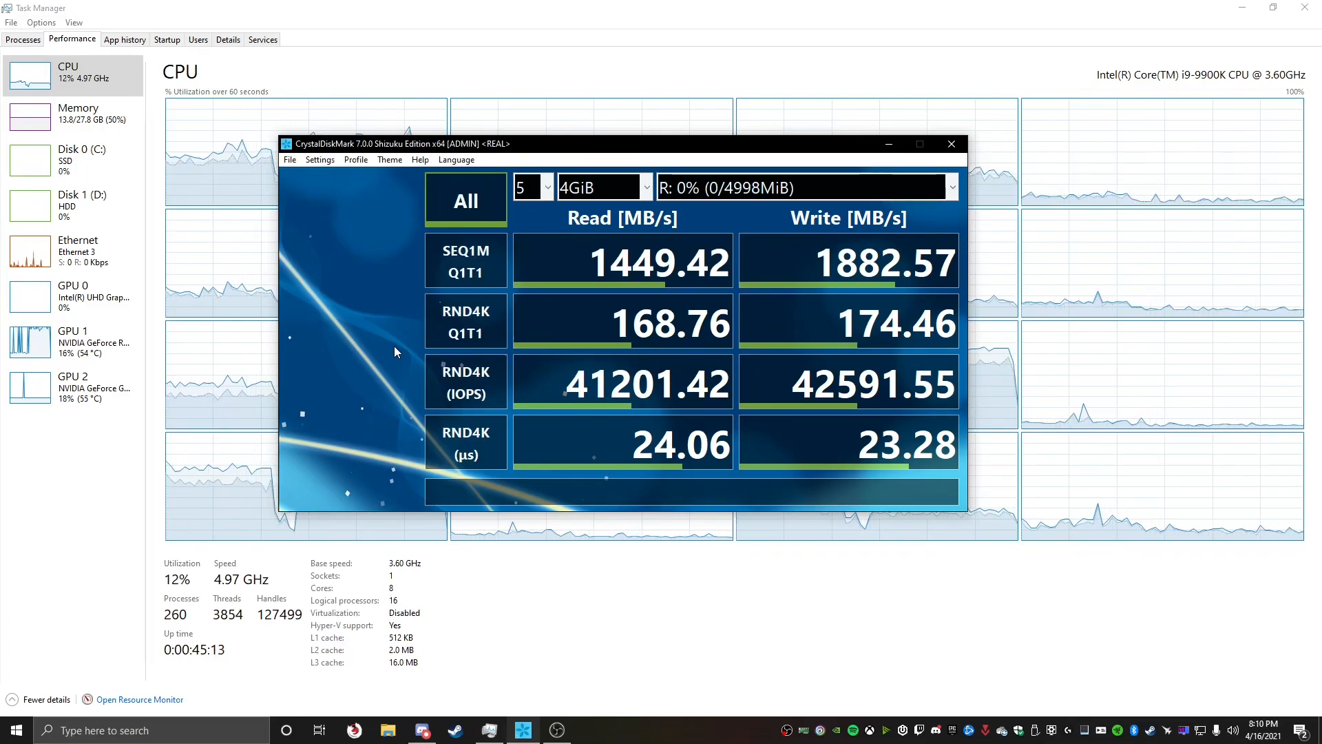
{"action": "mouse_move", "coordinate": [729, 187]}
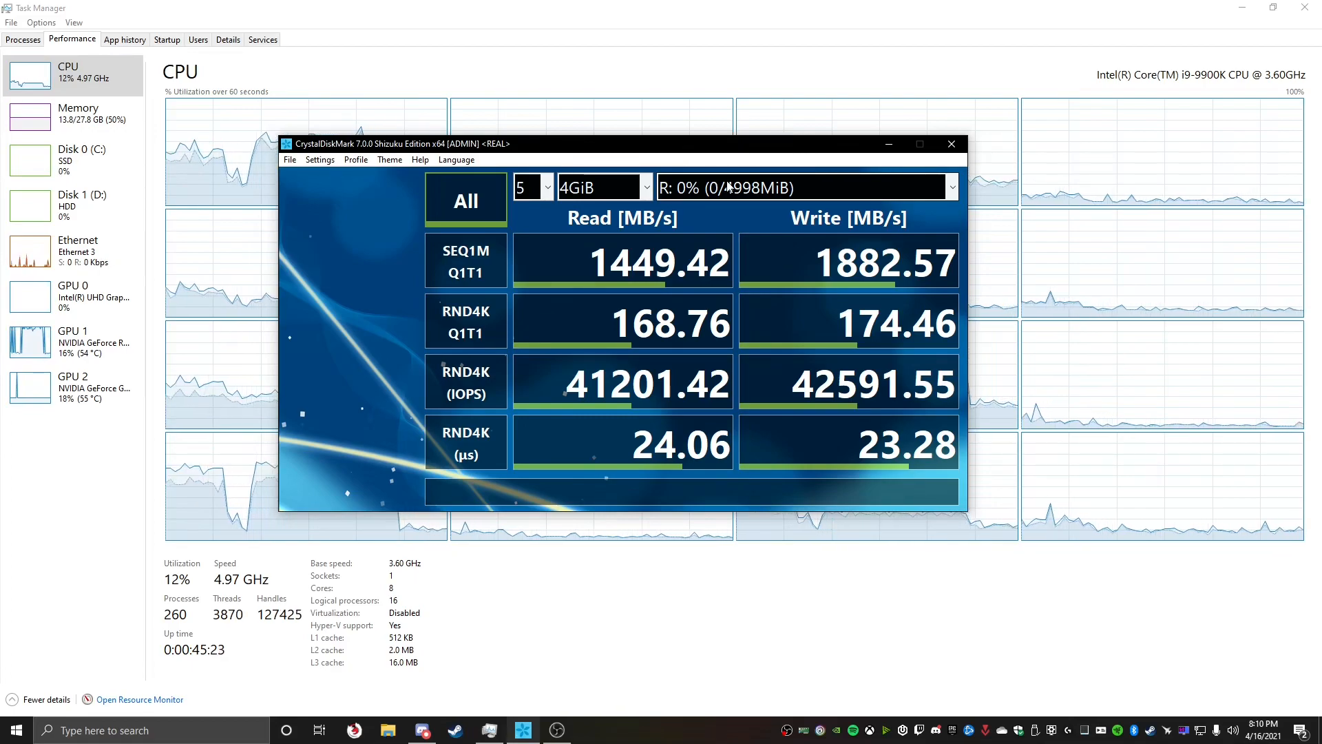
- Benchmark the S: drive, getting 5531.43 MB/s sequential read and 8834.20 MB/s write
{"action": "left_click", "coordinate": [951, 188]}
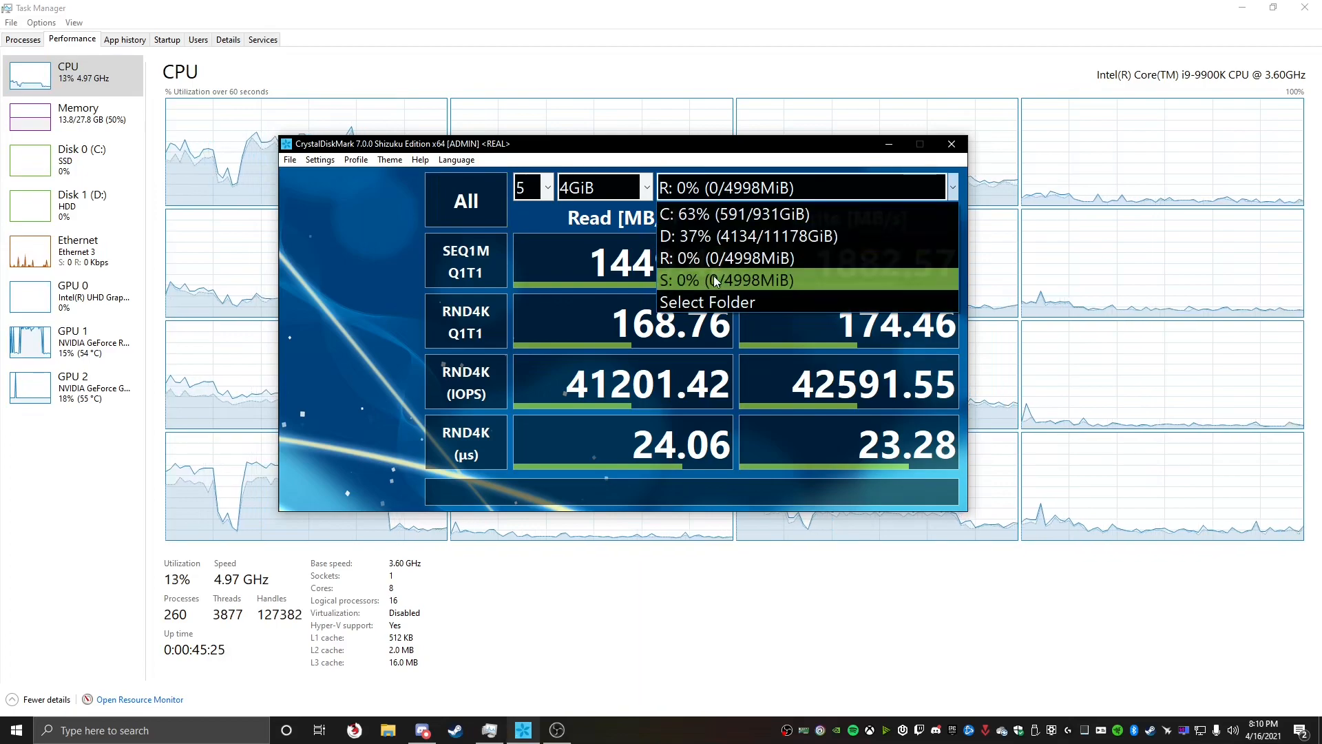
{"action": "left_click", "coordinate": [726, 281]}
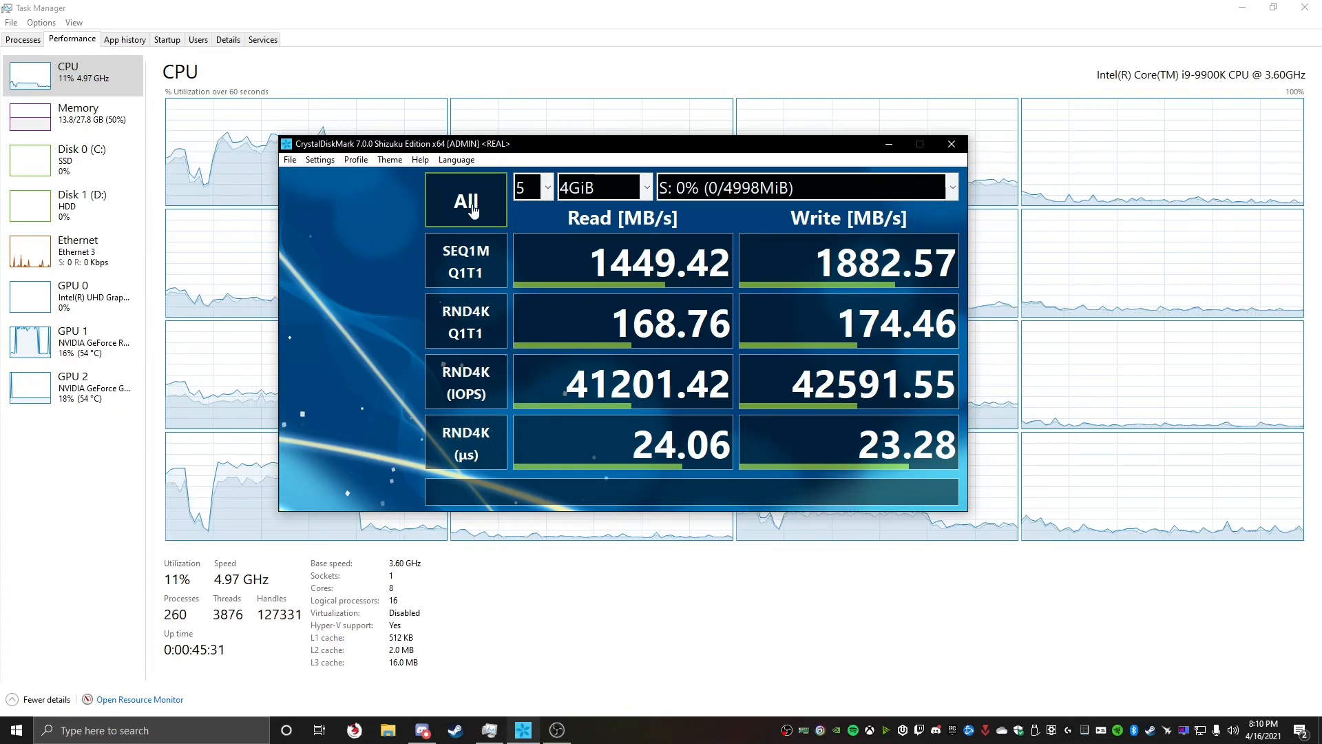
{"action": "left_click", "coordinate": [465, 200]}
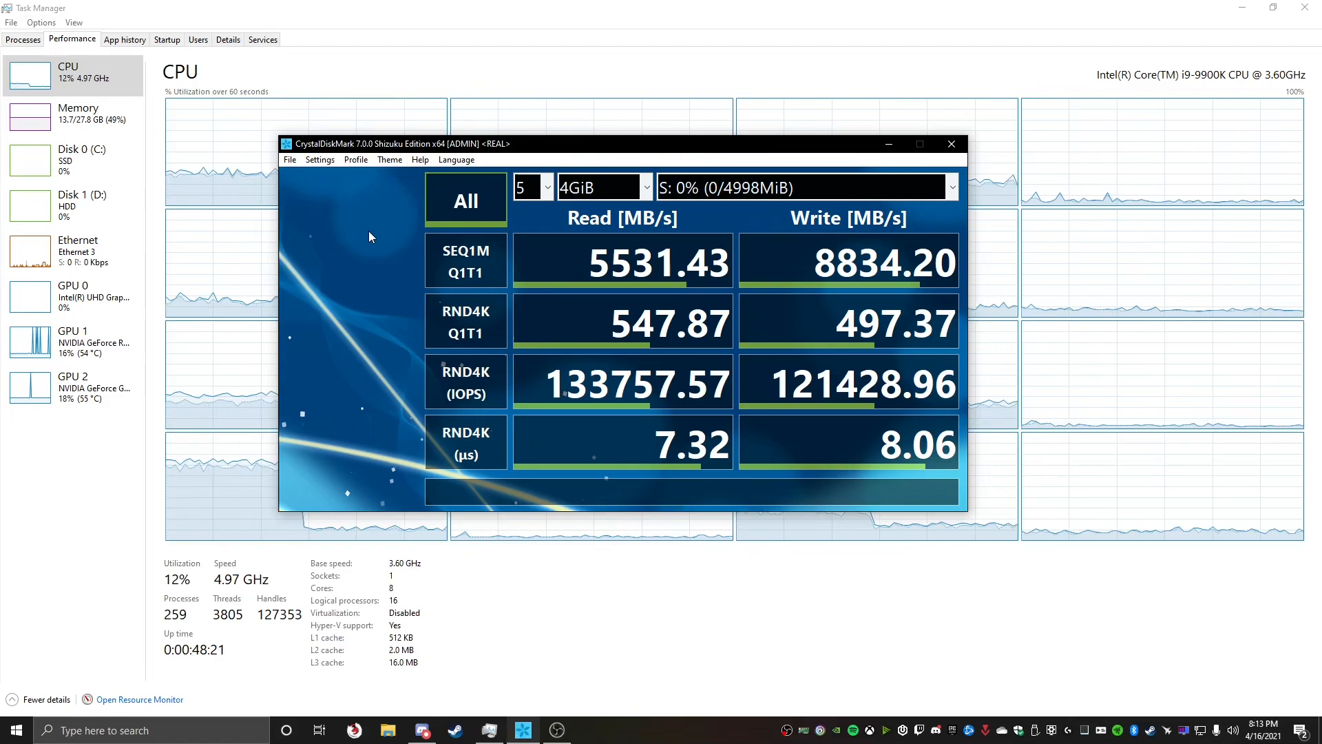
{"action": "mouse_move", "coordinate": [363, 249]}
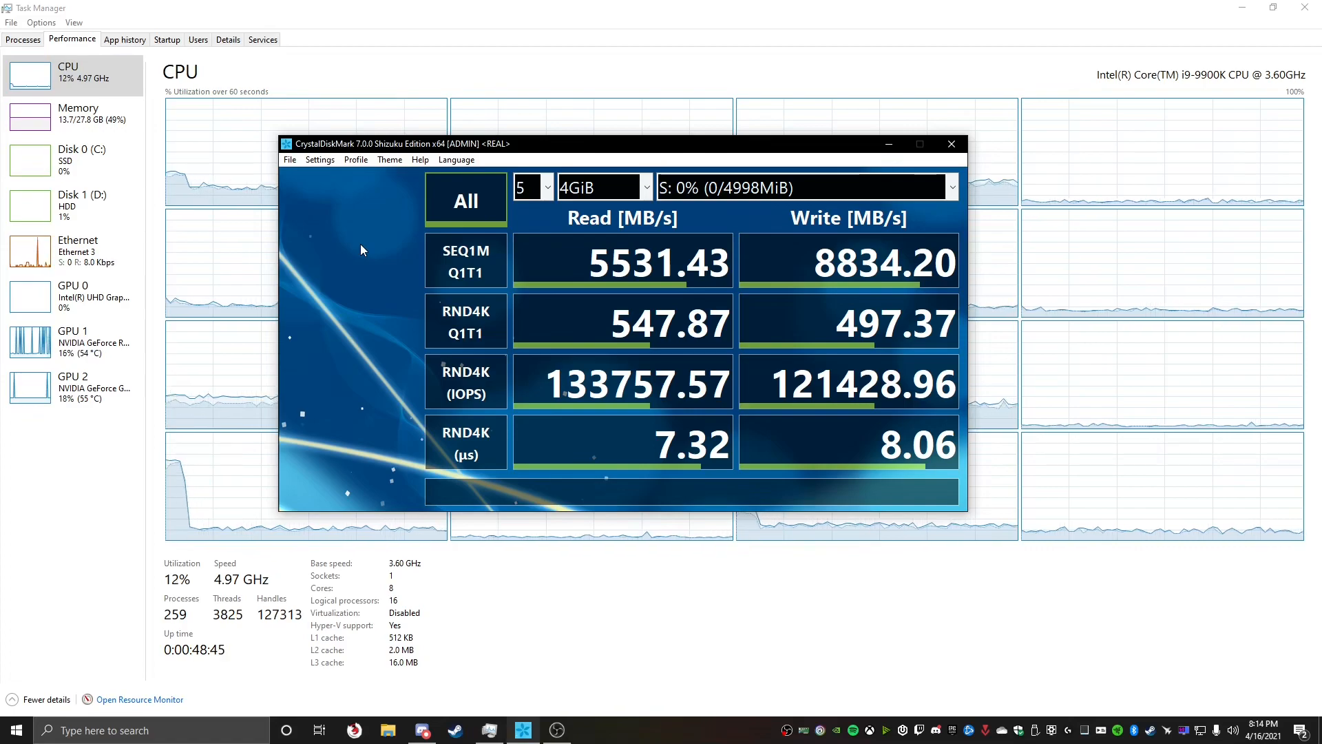
{"action": "mouse_move", "coordinate": [76, 405]}
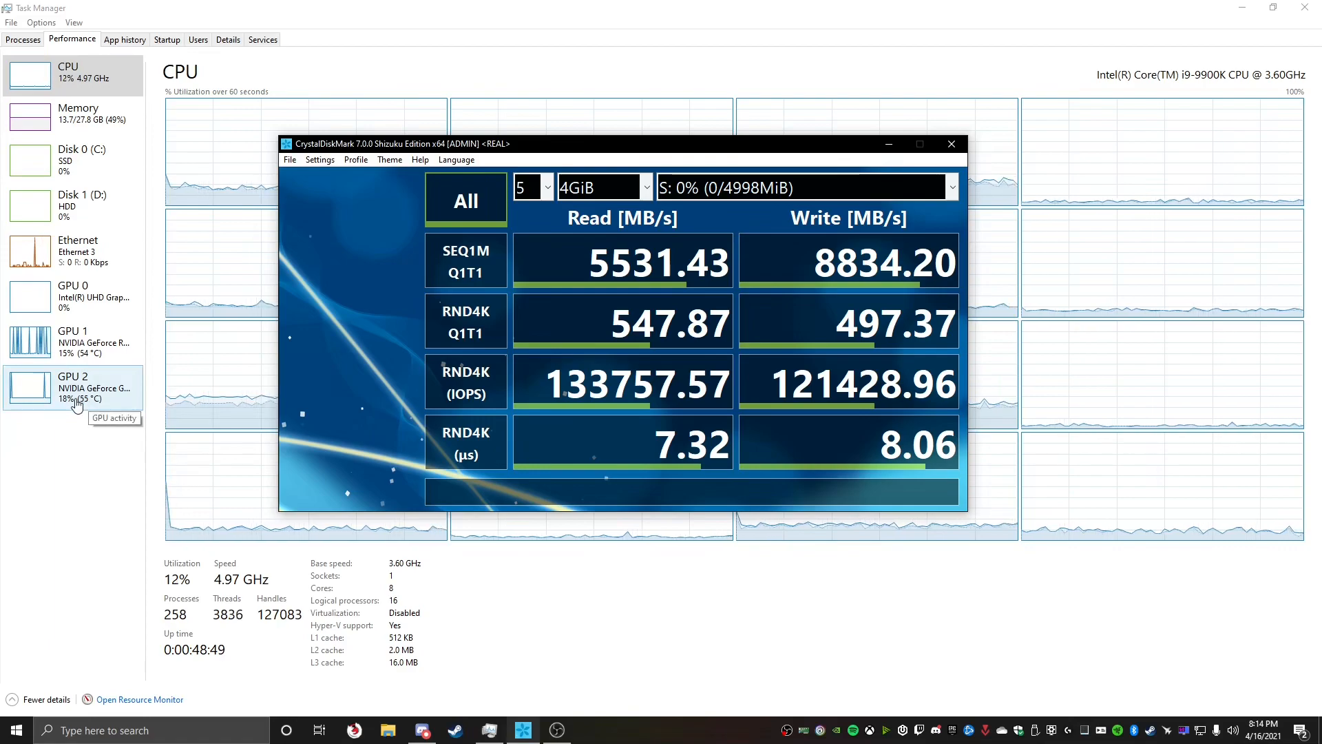
{"action": "mouse_move", "coordinate": [72, 470]}
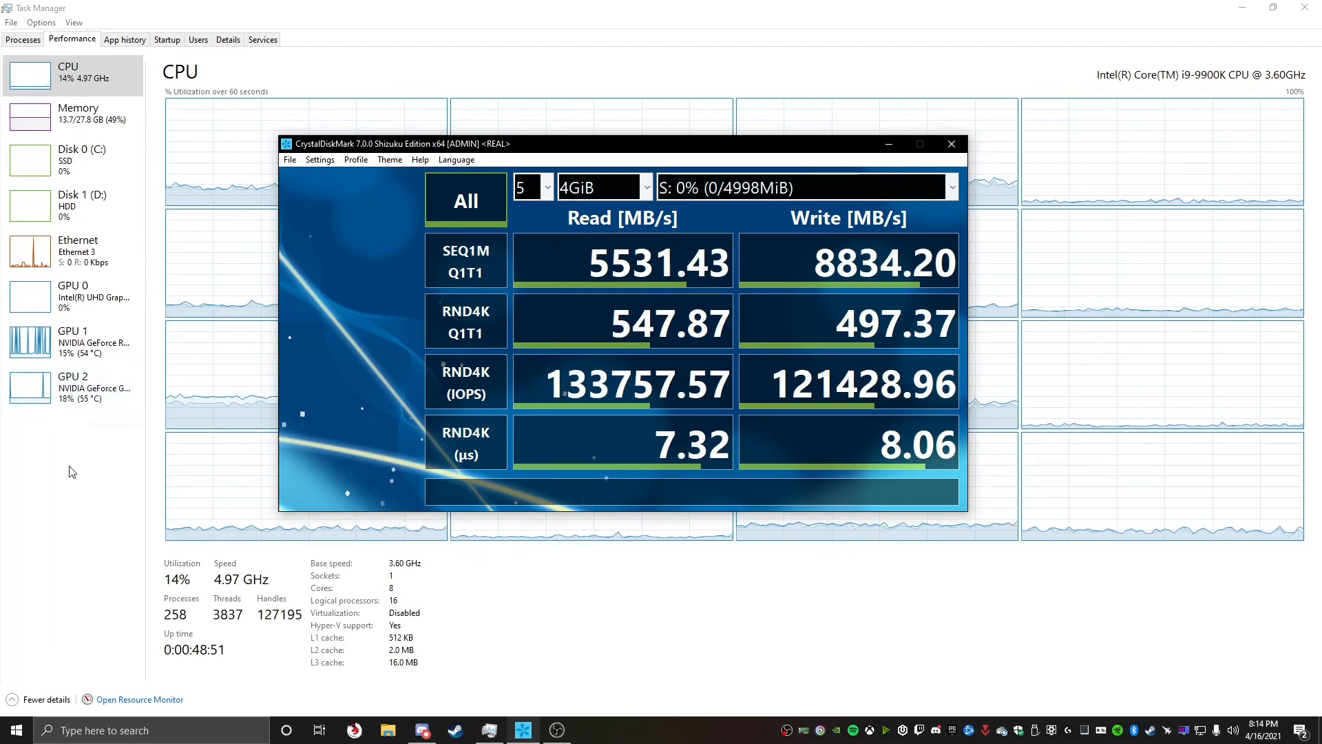
{"action": "mouse_move", "coordinate": [327, 352]}
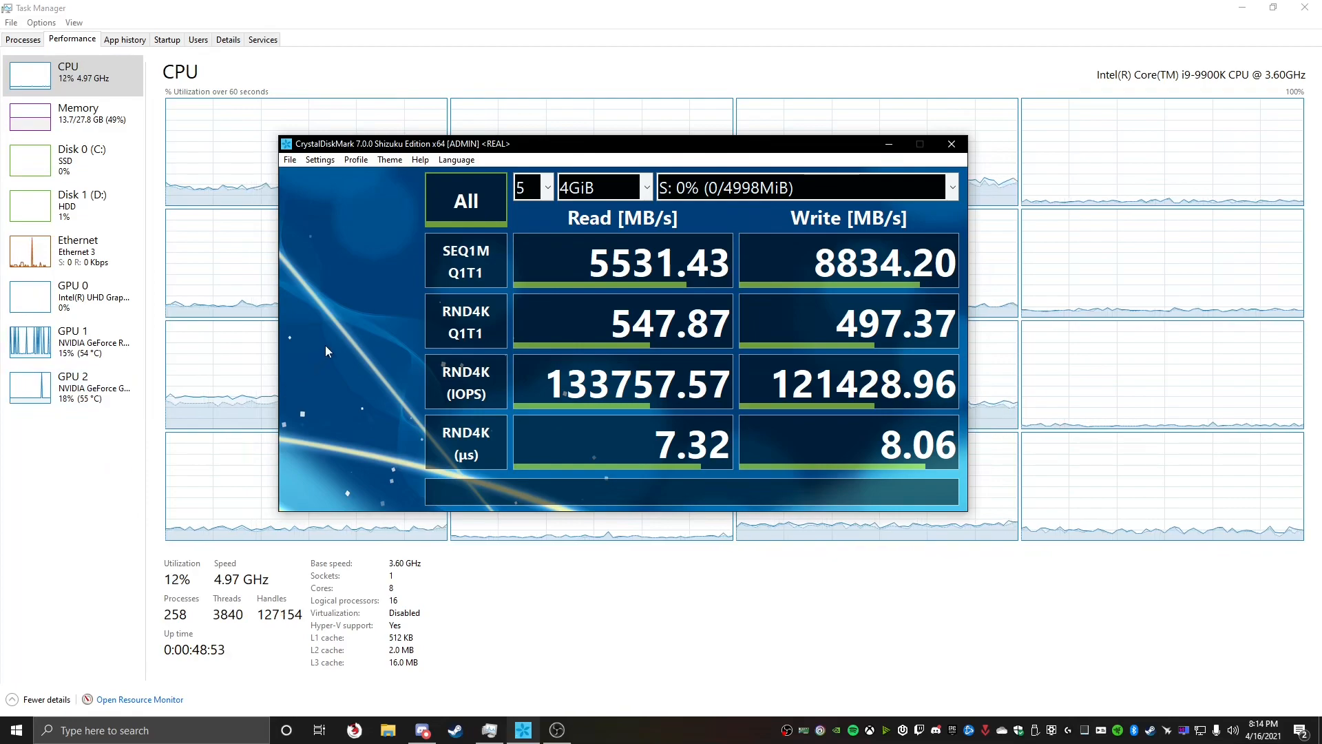
{"action": "mouse_move", "coordinate": [506, 323]}
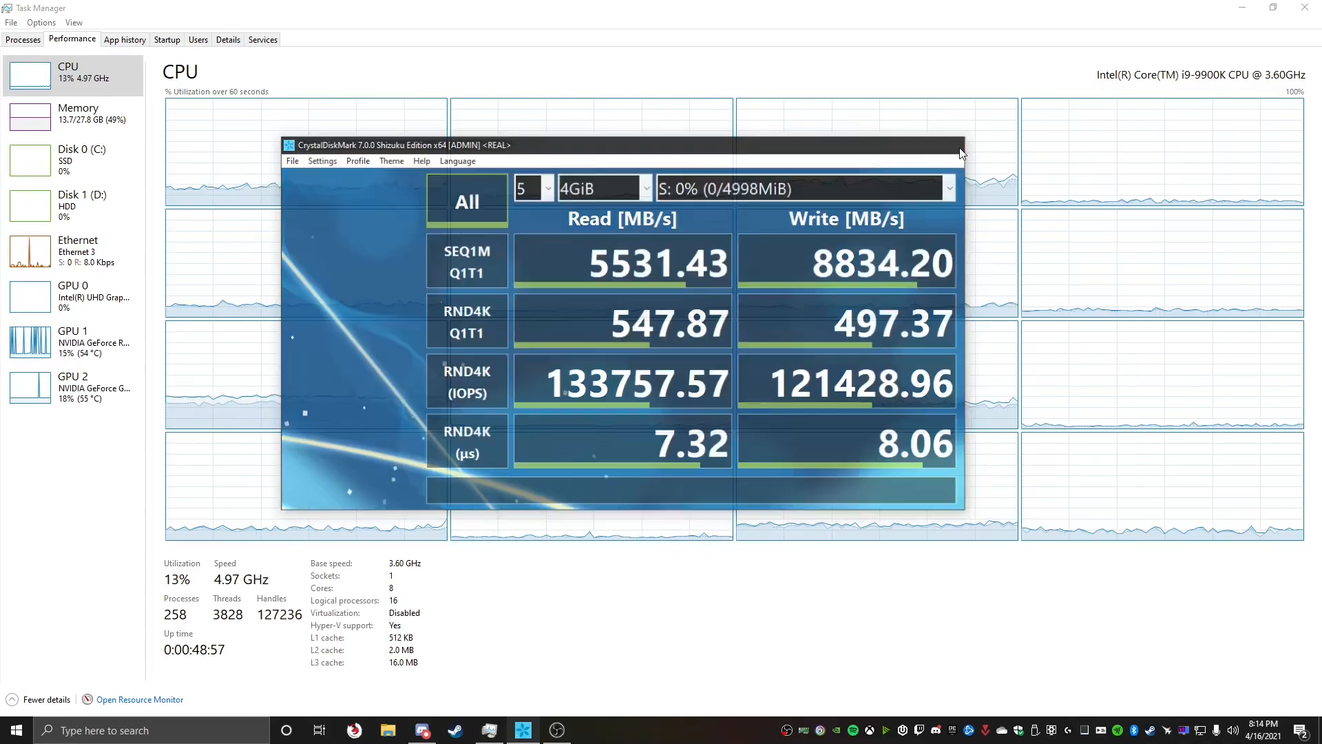
- Close the benchmark results and browse Local Disk R: and RamDisk S: in File Explorer
{"action": "left_click", "coordinate": [387, 730]}
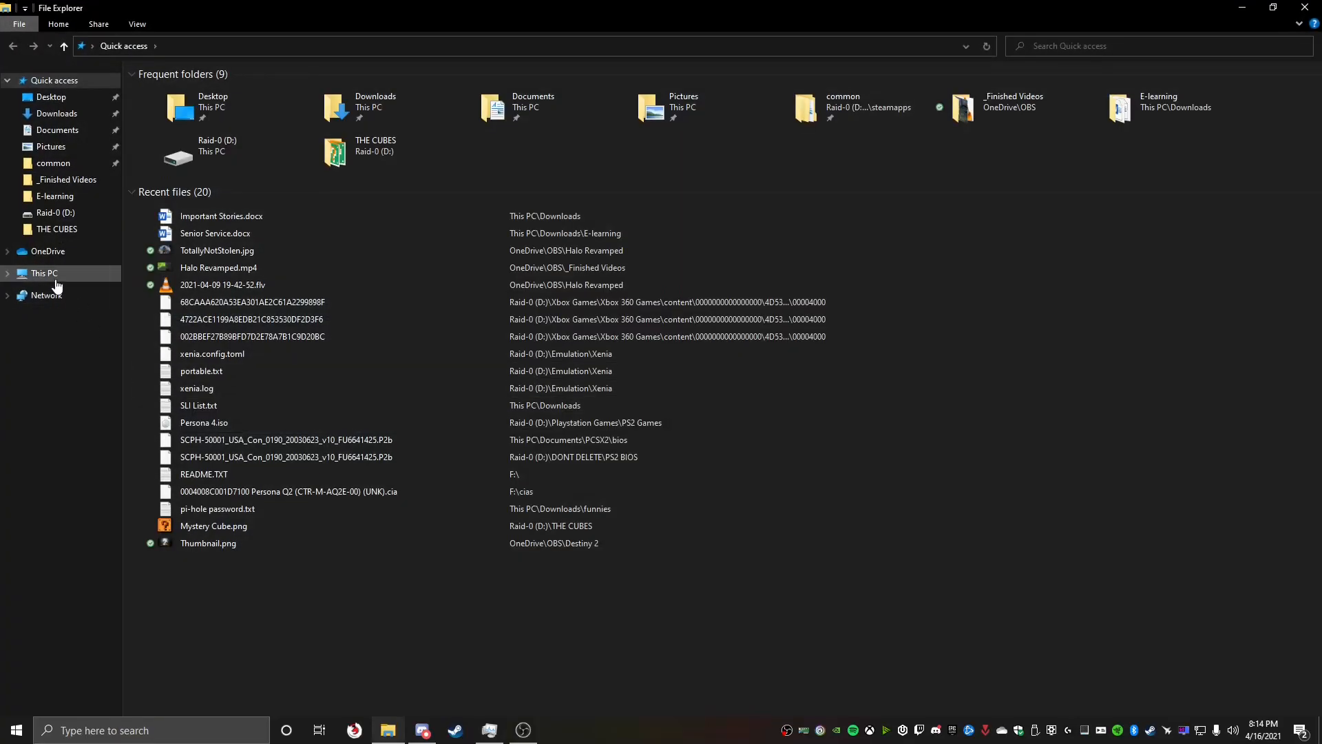
{"action": "left_click", "coordinate": [8, 273]}
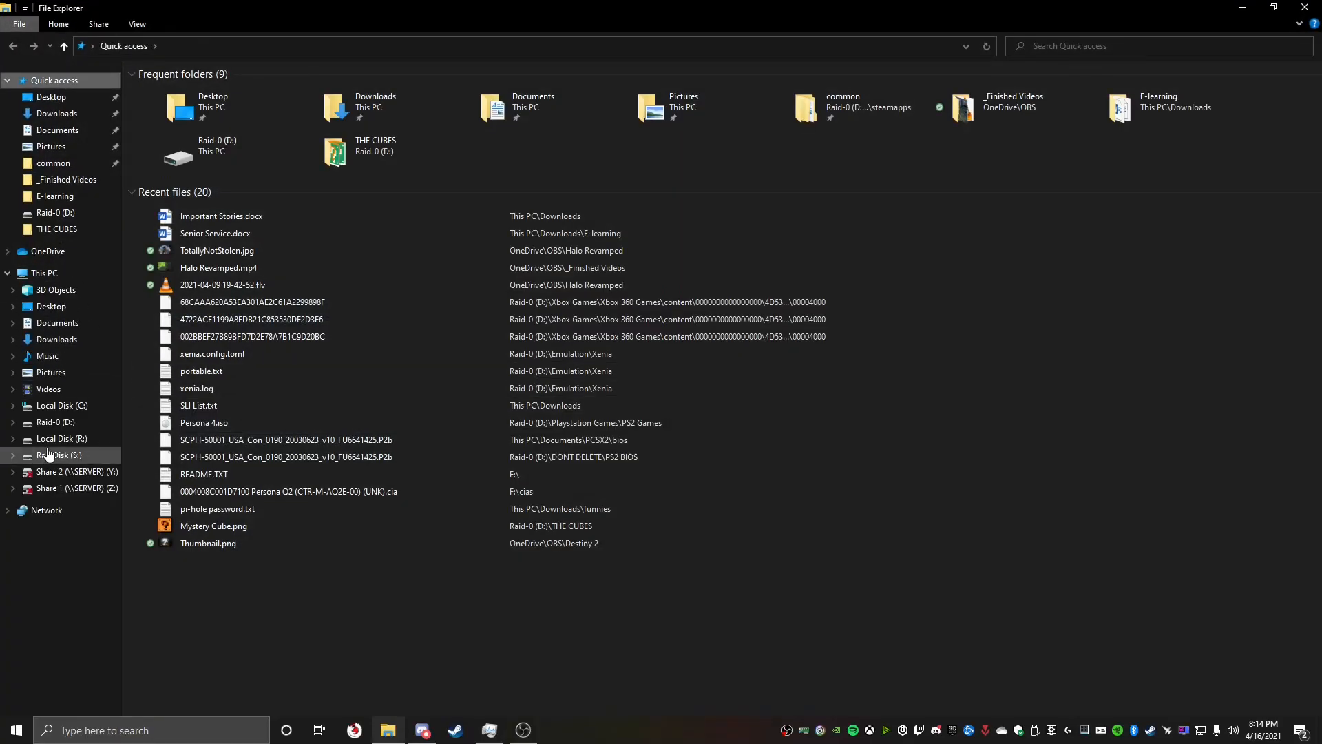
{"action": "left_click", "coordinate": [61, 438]}
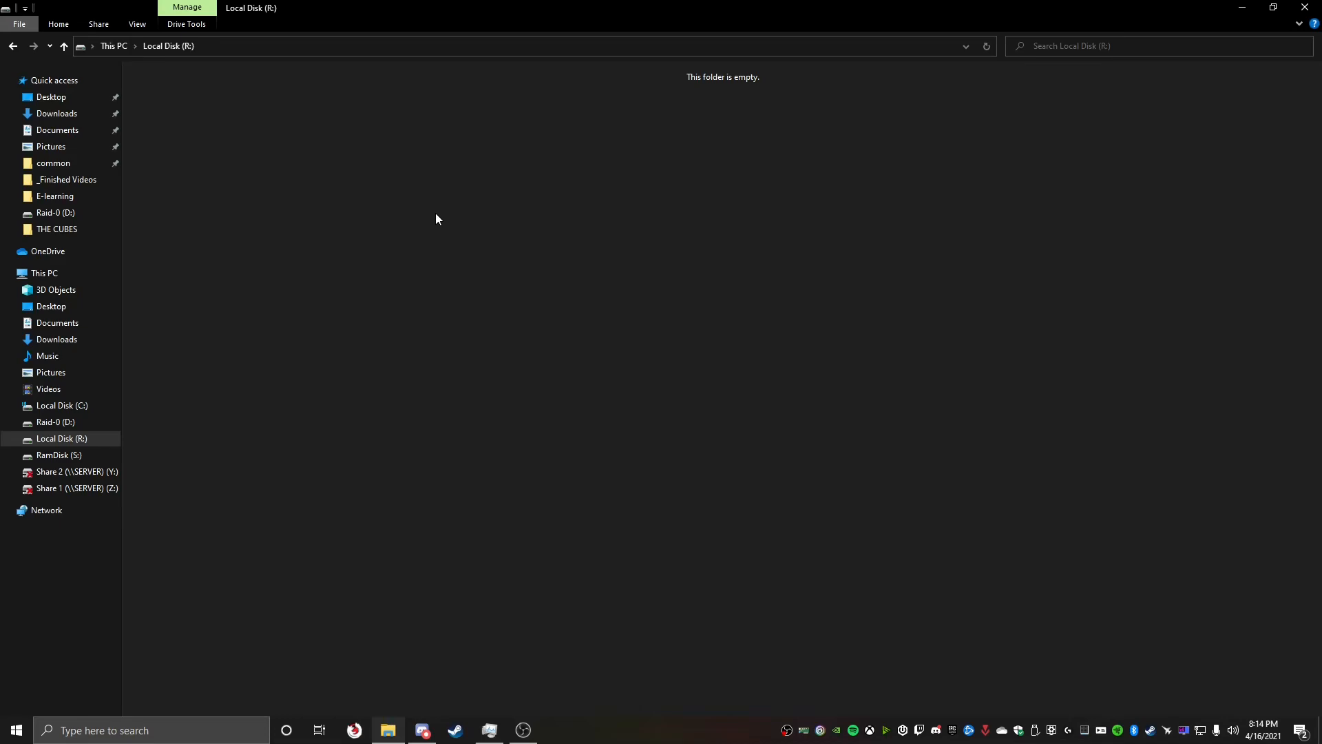
{"action": "mouse_move", "coordinate": [389, 273]}
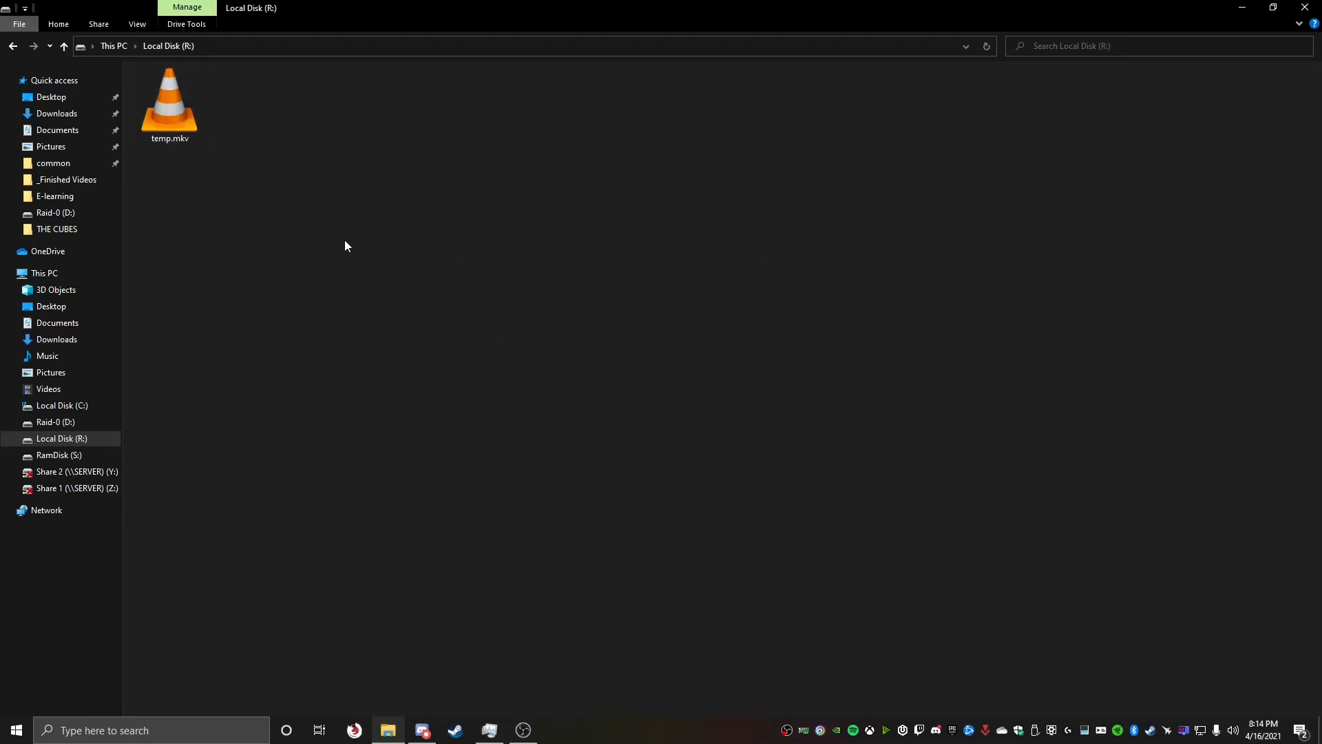
{"action": "left_click", "coordinate": [60, 455]}
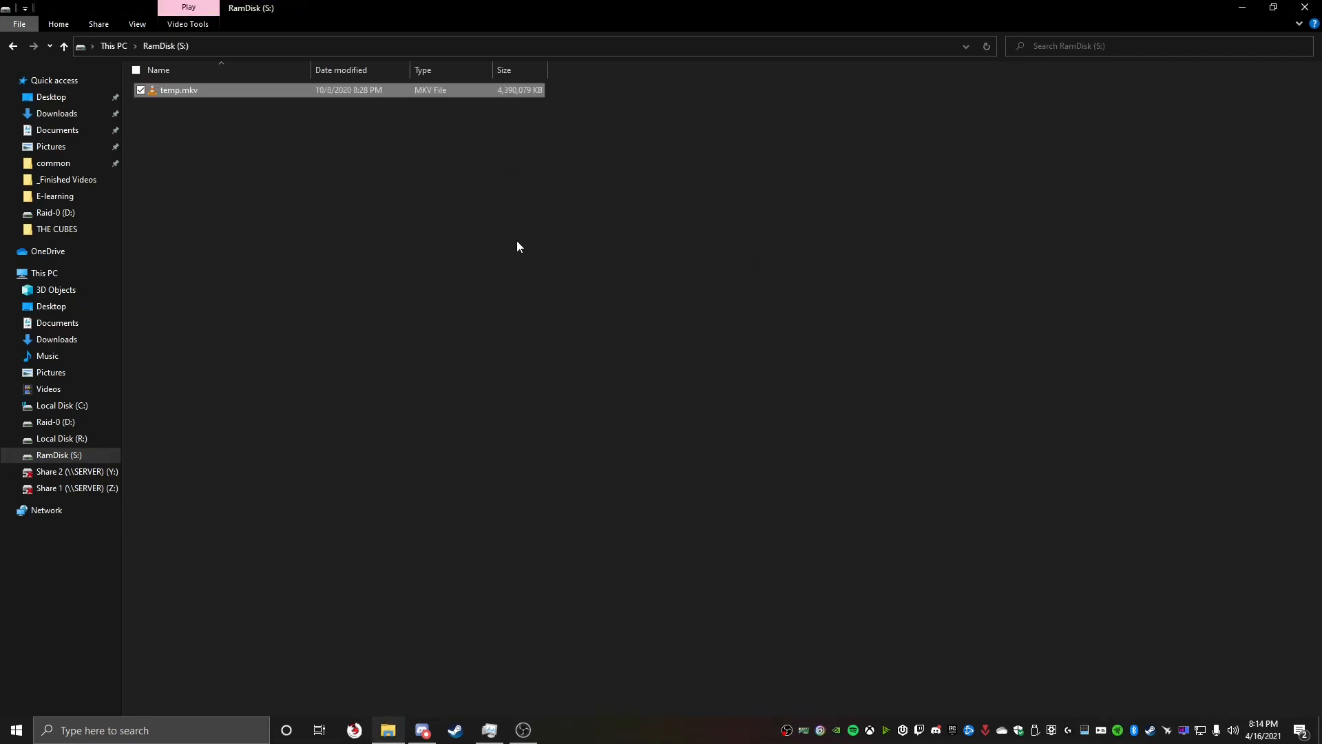
{"action": "left_click", "coordinate": [232, 236]}
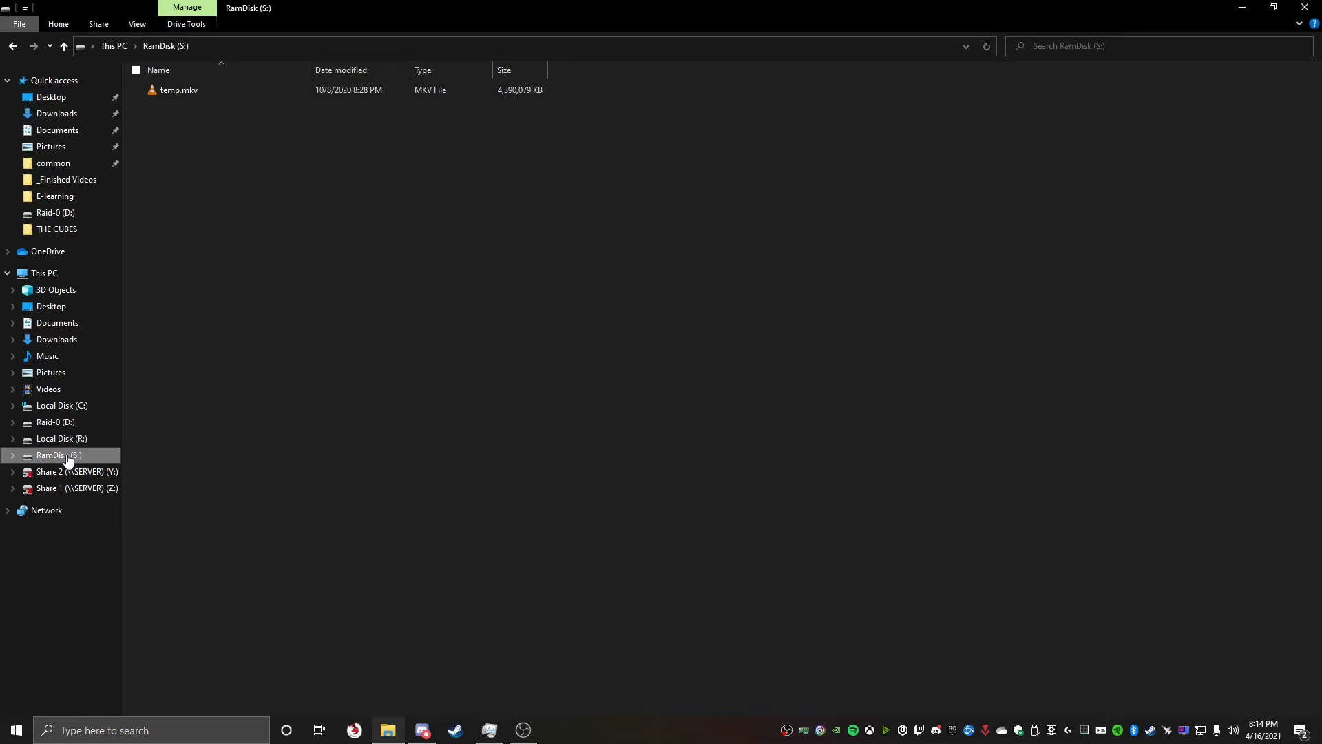
- Select the 4.18 GB temp.mkv on R: and answer the delete prompt
{"action": "left_click", "coordinate": [61, 439]}
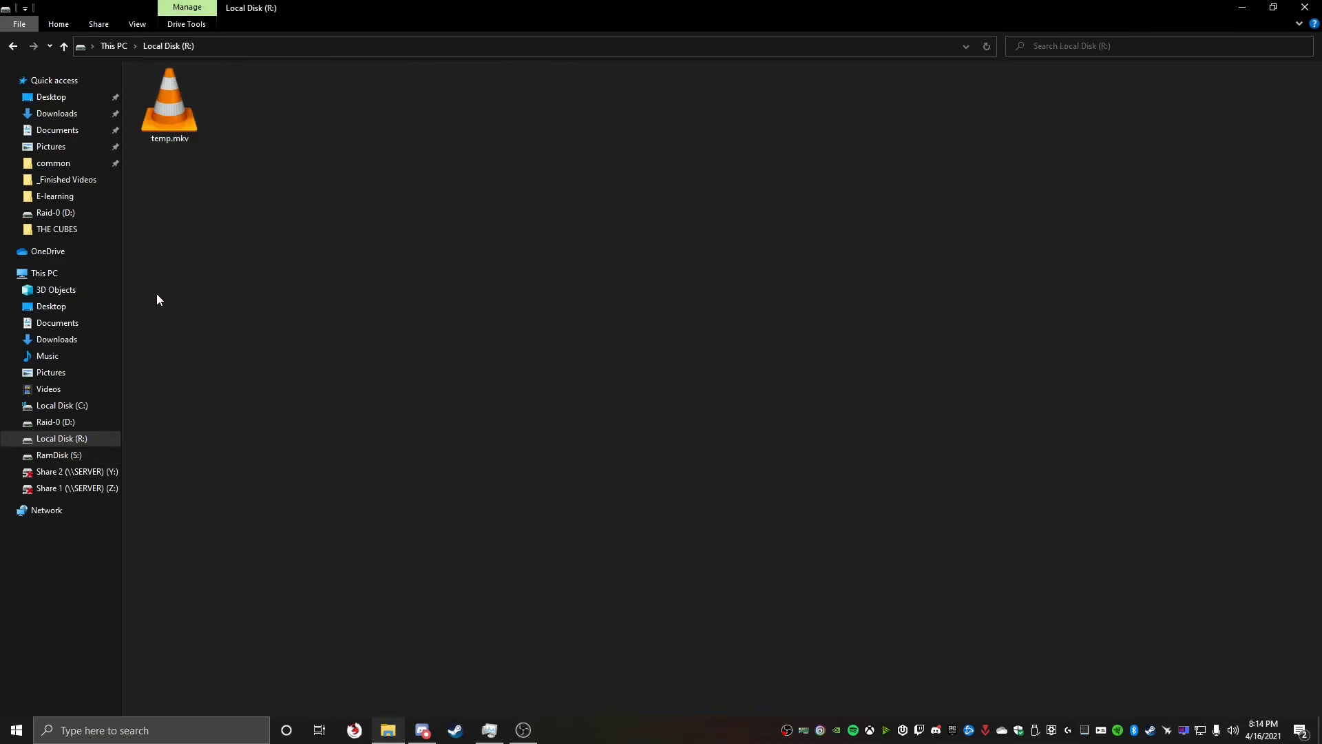
{"action": "left_click", "coordinate": [168, 99]}
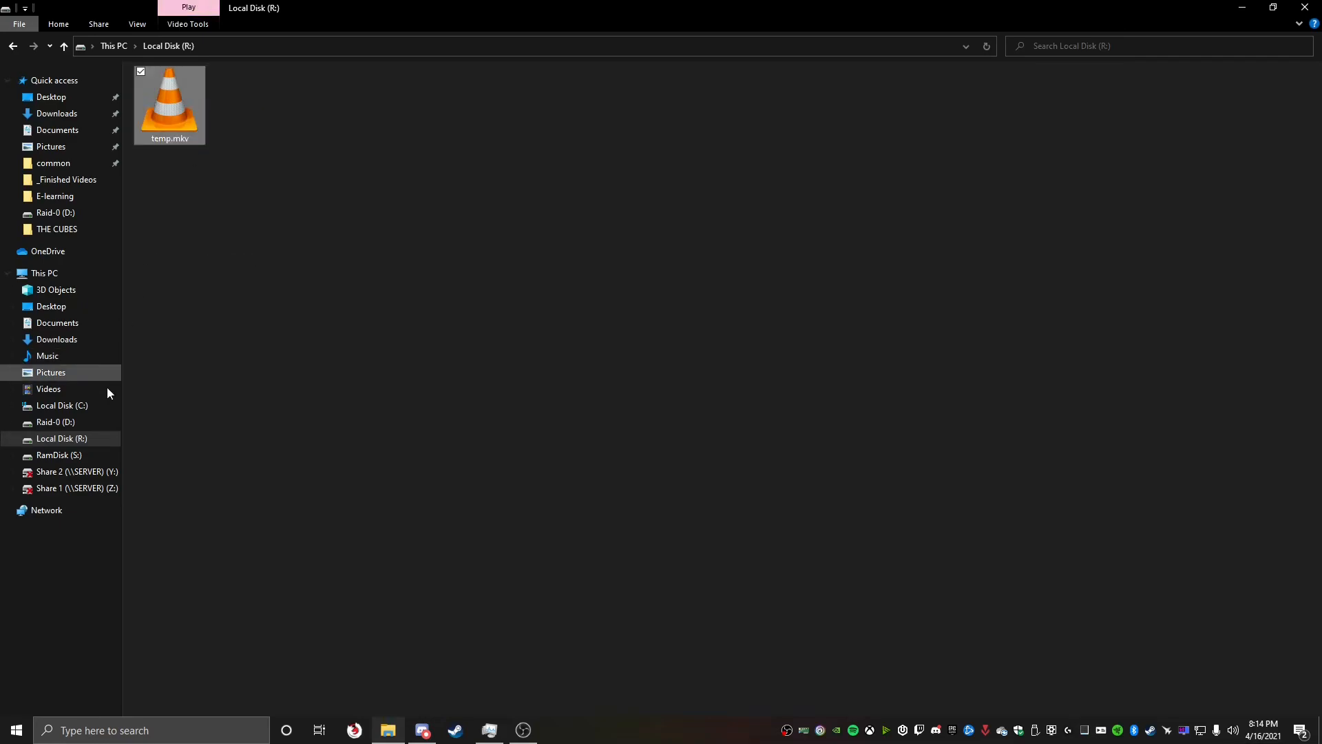
{"action": "left_click", "coordinate": [60, 455]}
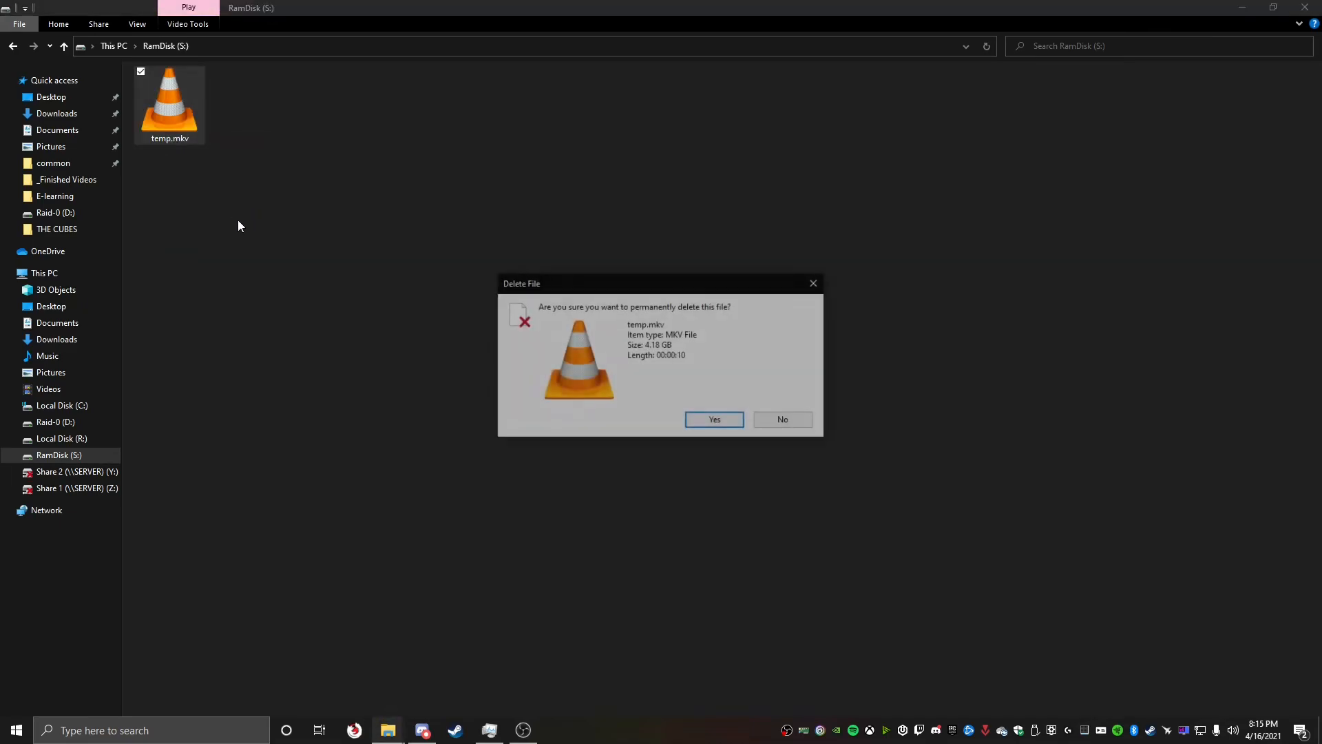
{"action": "left_click", "coordinate": [713, 420]}
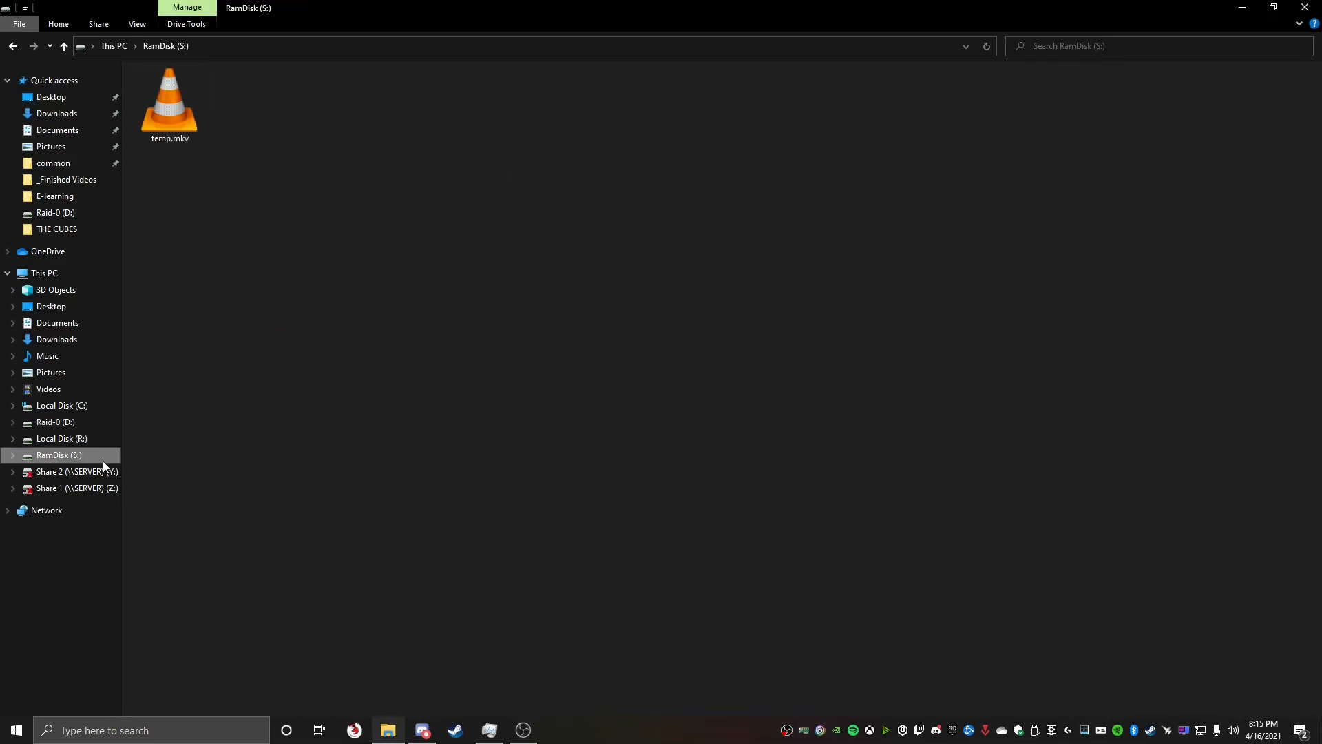
{"action": "mouse_move", "coordinate": [95, 447]}
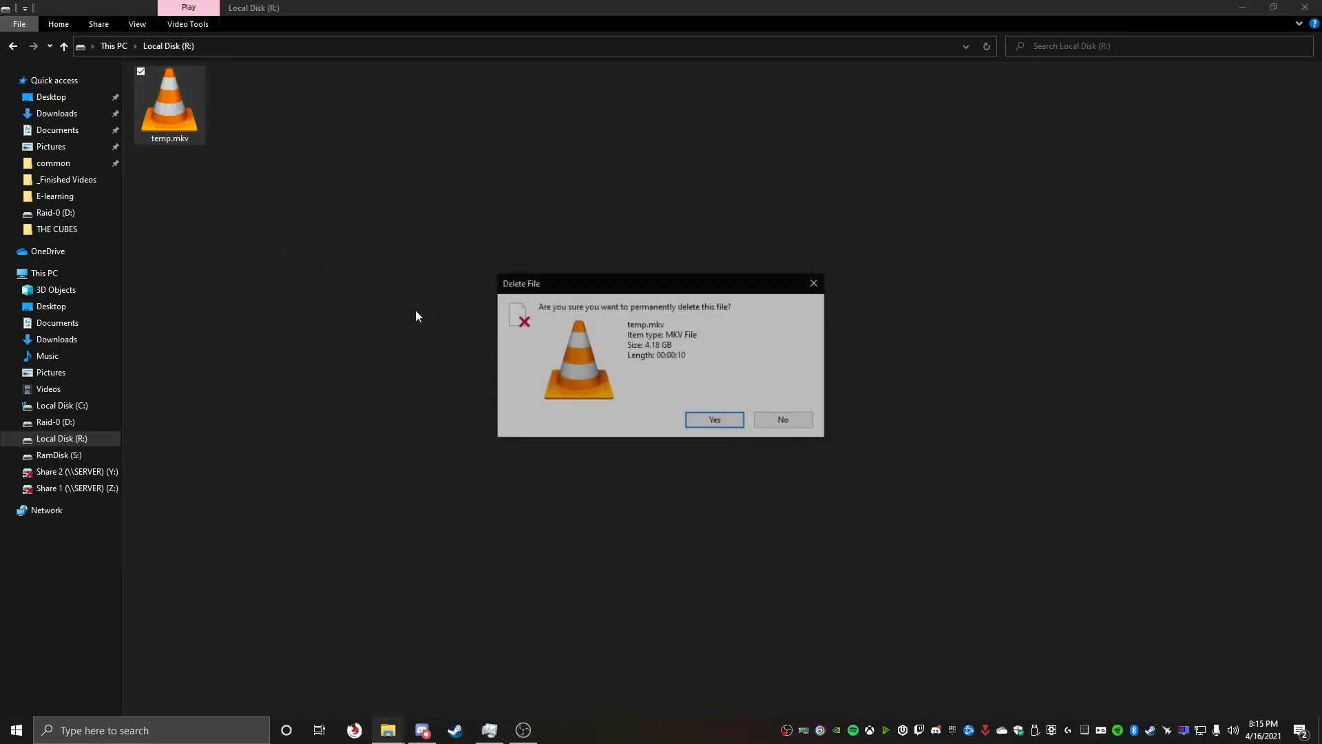
- Confirm permanent deletion of temp.mkv on R:, then copy it back from RamDisk S:
{"action": "left_click", "coordinate": [713, 419]}
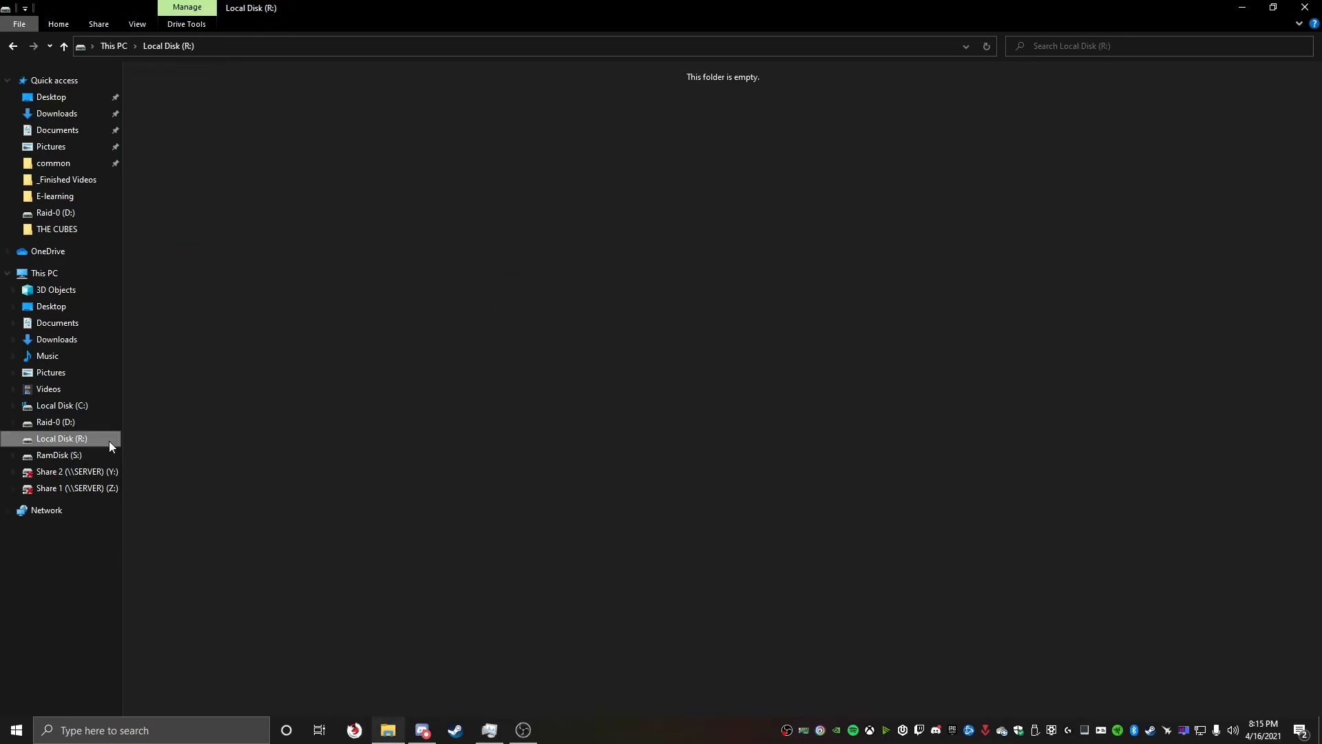
{"action": "left_click", "coordinate": [59, 455]}
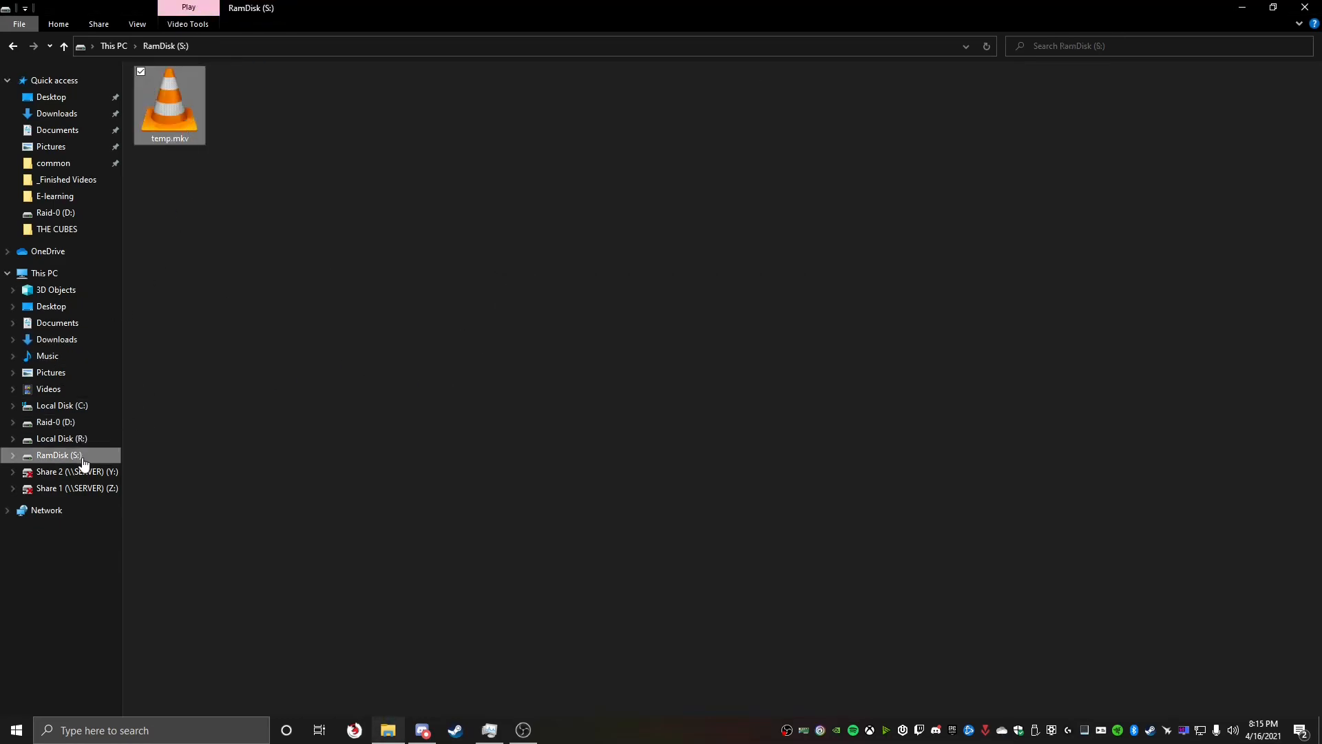
{"action": "left_click", "coordinate": [61, 439]}
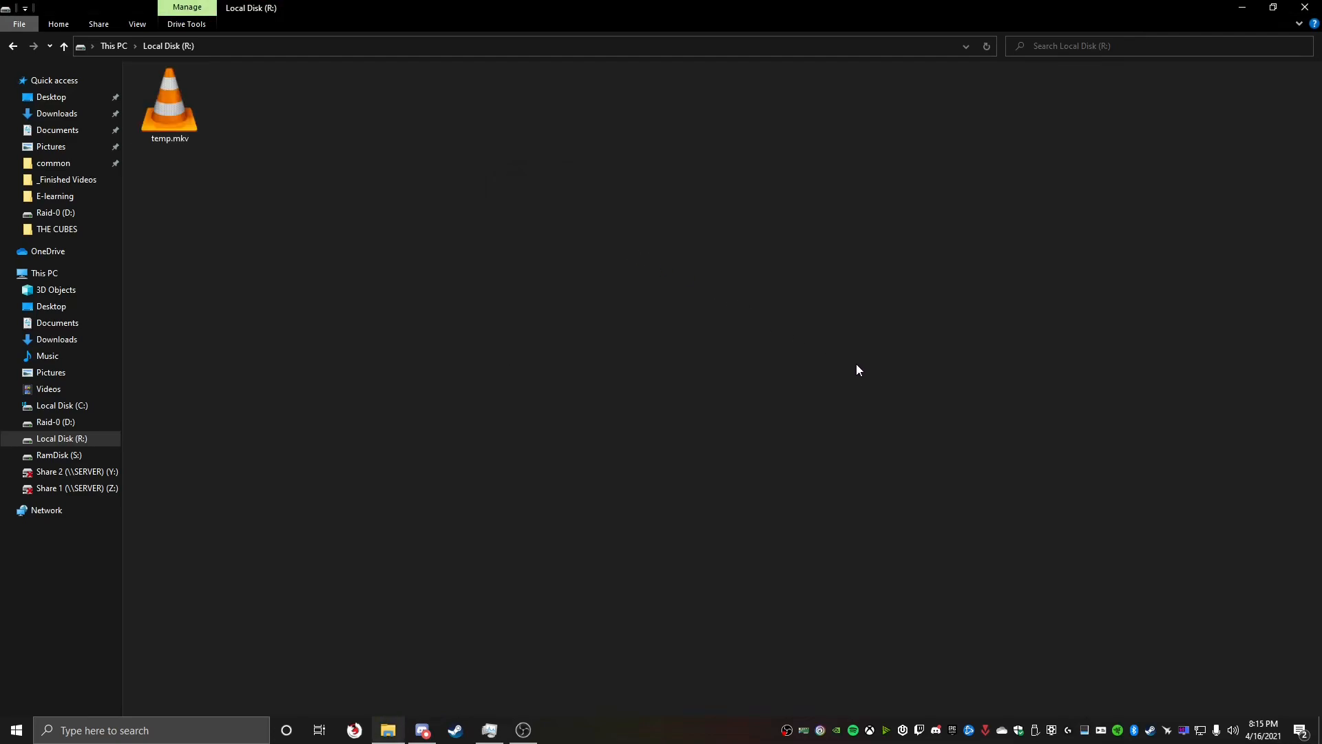
{"action": "mouse_move", "coordinate": [799, 335]}
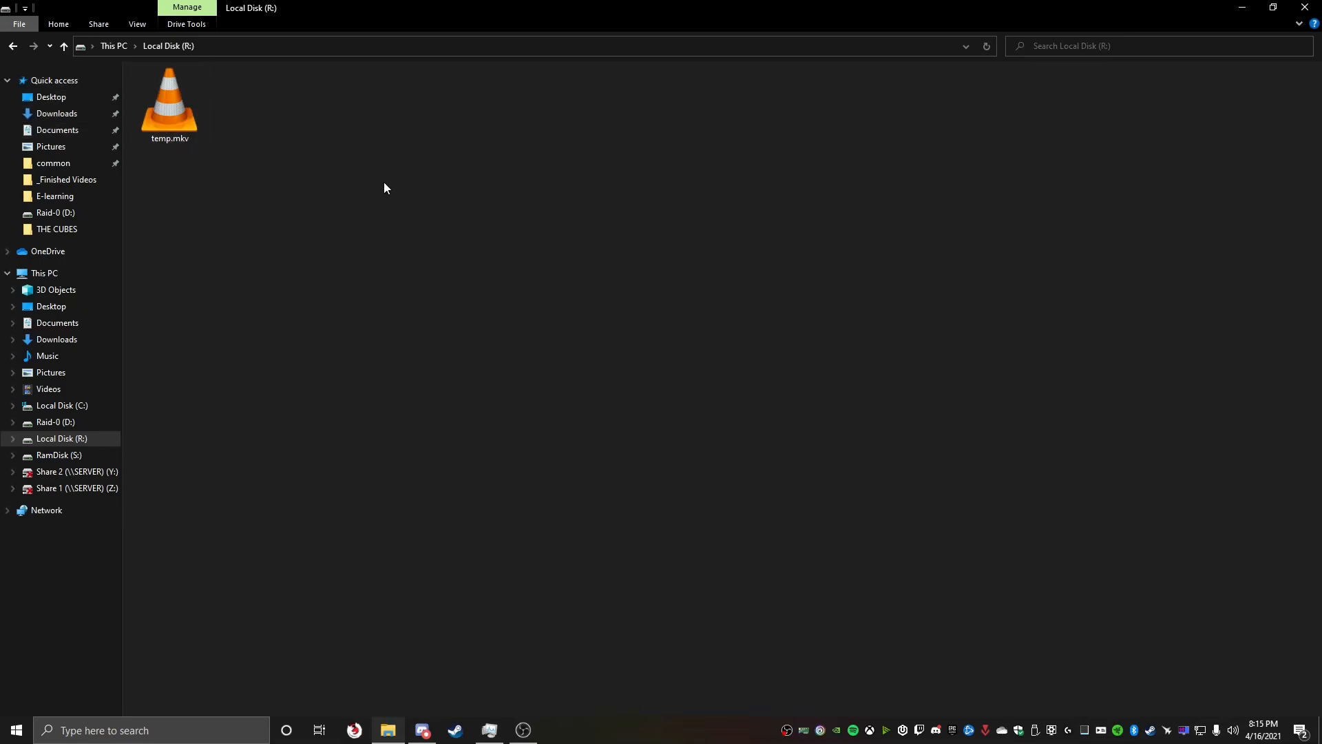
{"action": "mouse_move", "coordinate": [115, 450]}
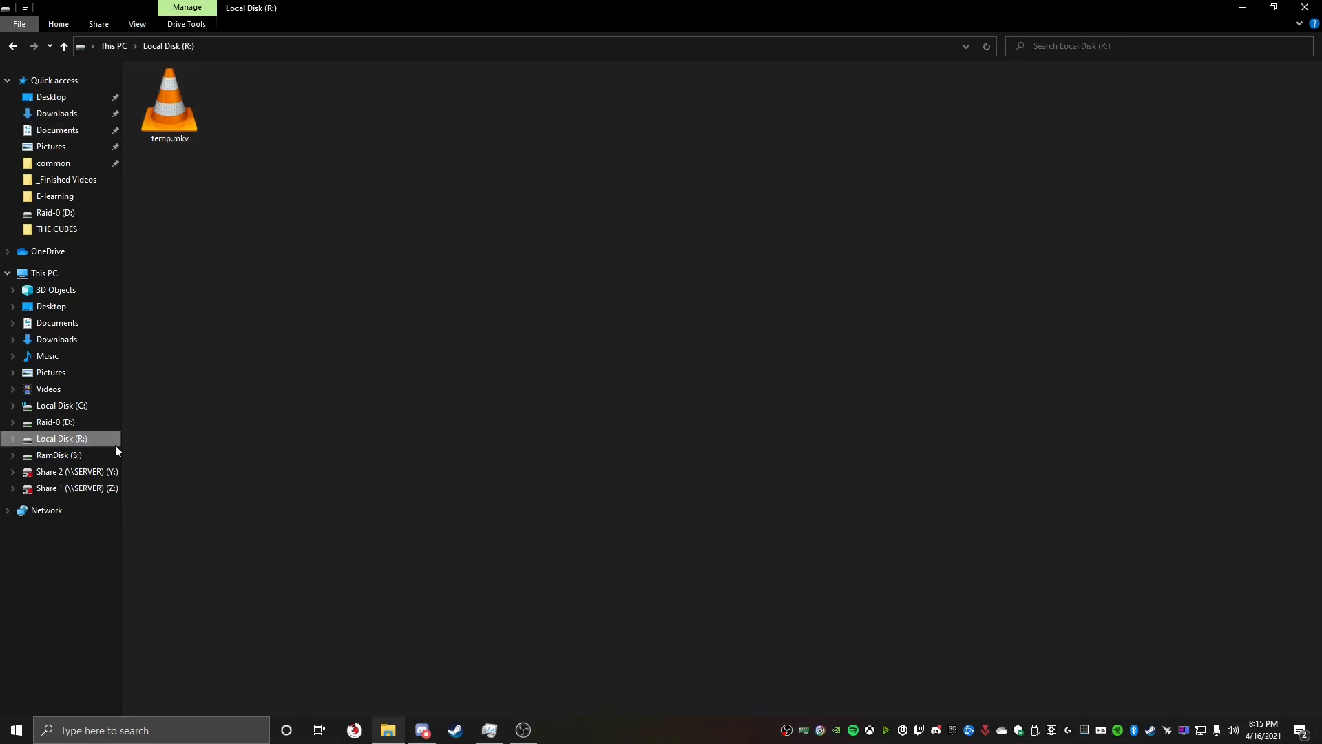
{"action": "mouse_move", "coordinate": [108, 462]}
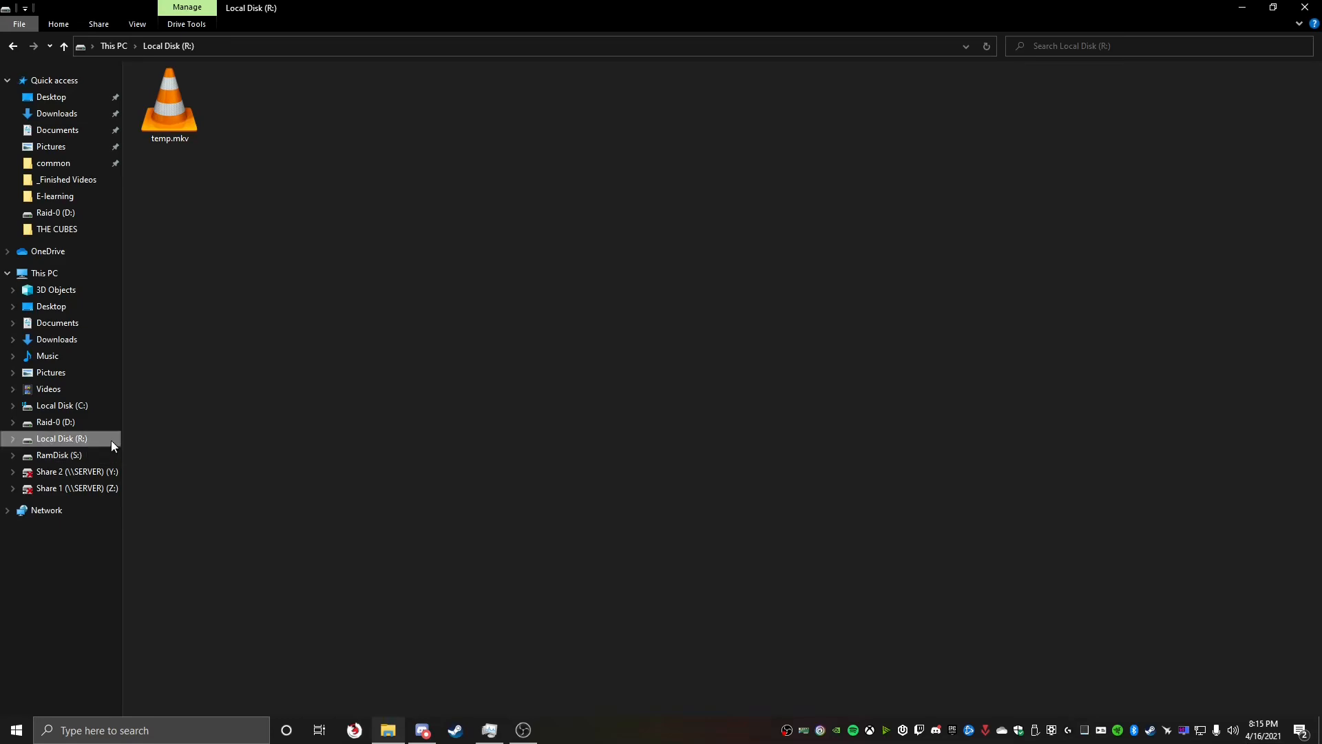
{"action": "mouse_move", "coordinate": [343, 241]}
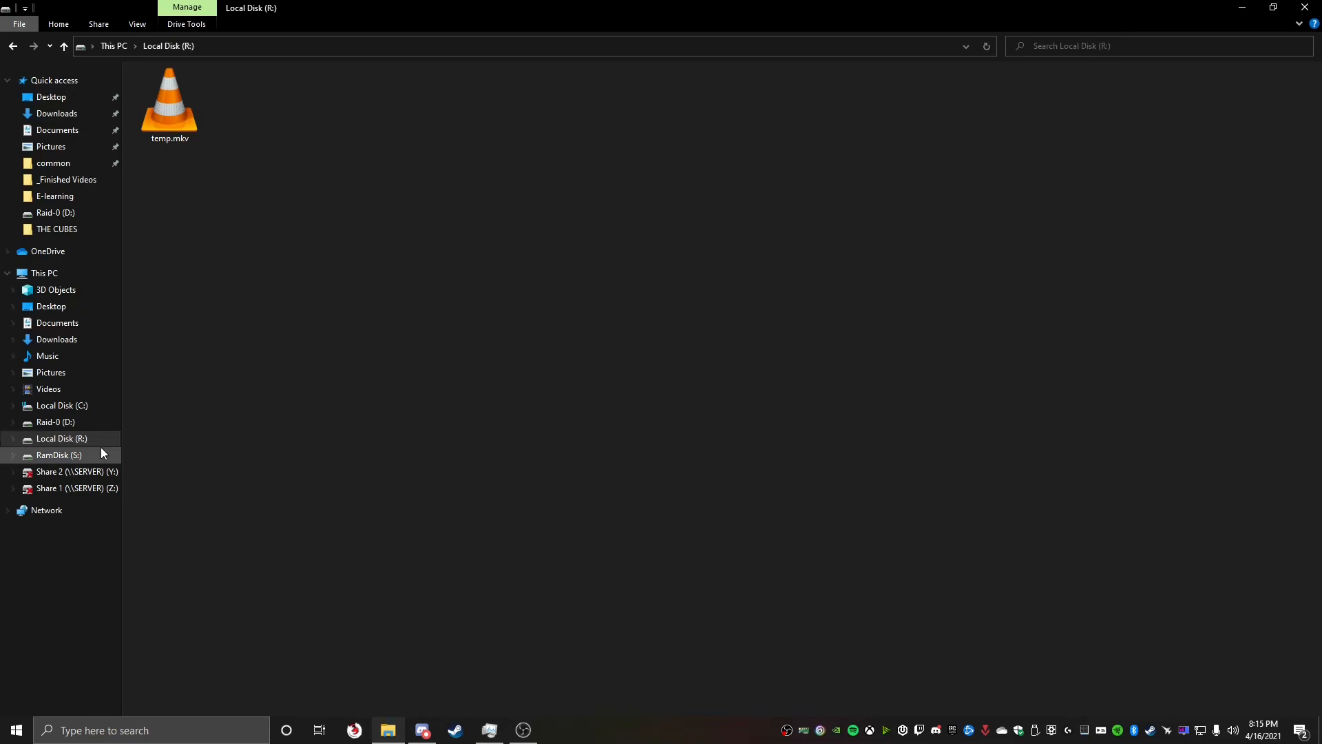
{"action": "left_click", "coordinate": [59, 455]}
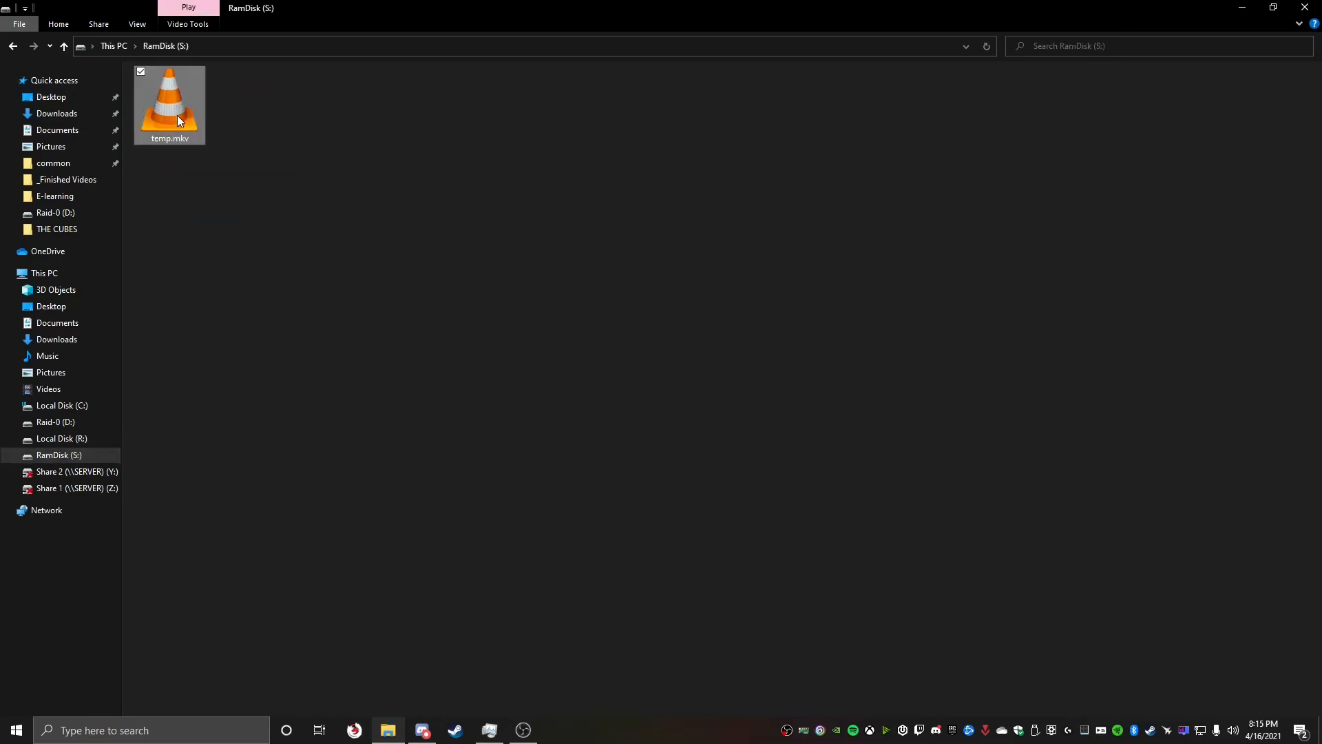
- Copy temp.mkv from RamDisk (S:) into Downloads, replacing the existing temp.mkv
{"action": "left_click", "coordinate": [57, 113]}
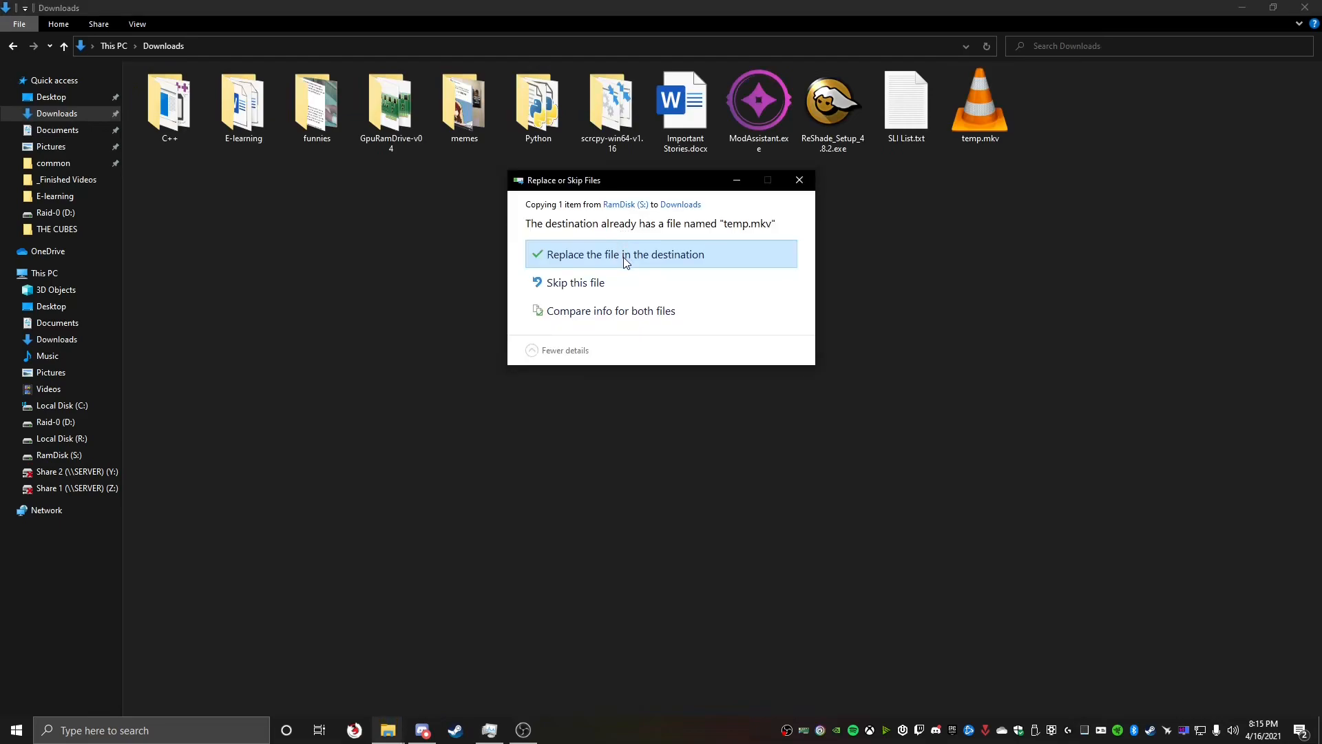
{"action": "left_click", "coordinate": [626, 254]}
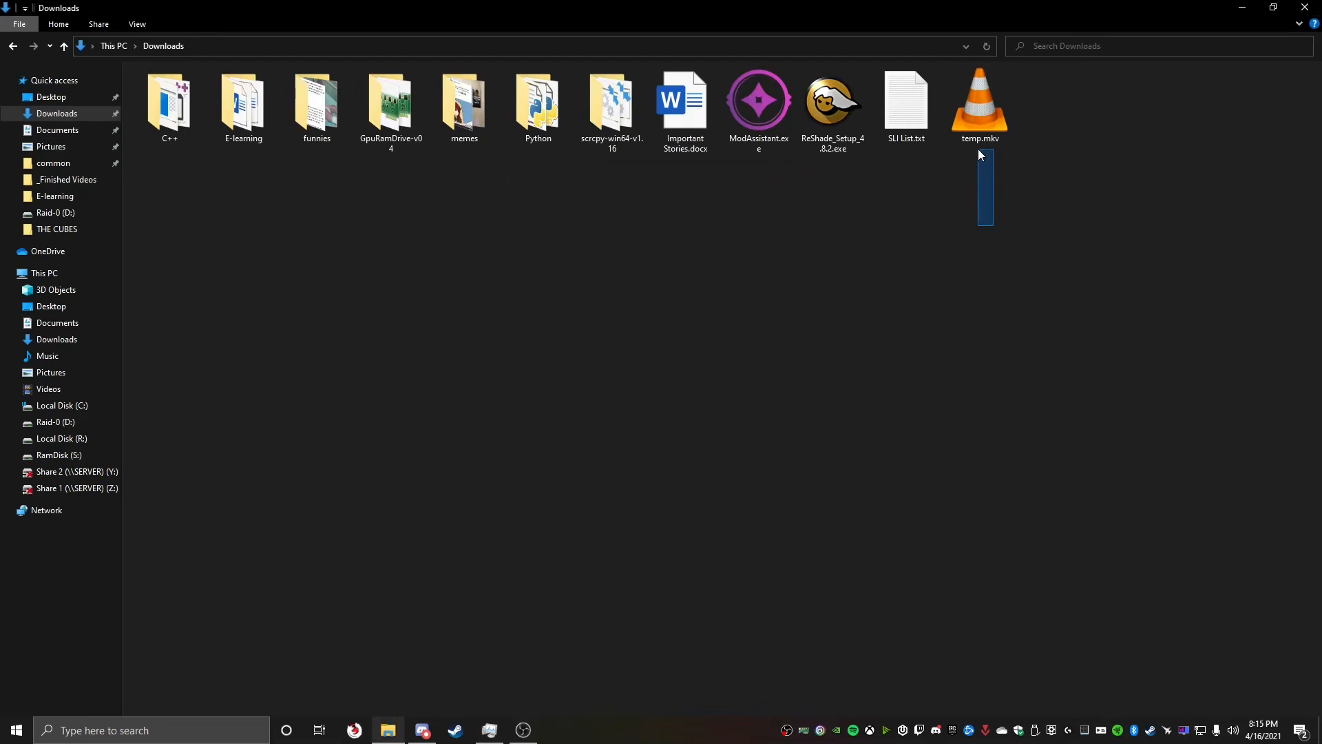
{"action": "key", "text": "Delete"}
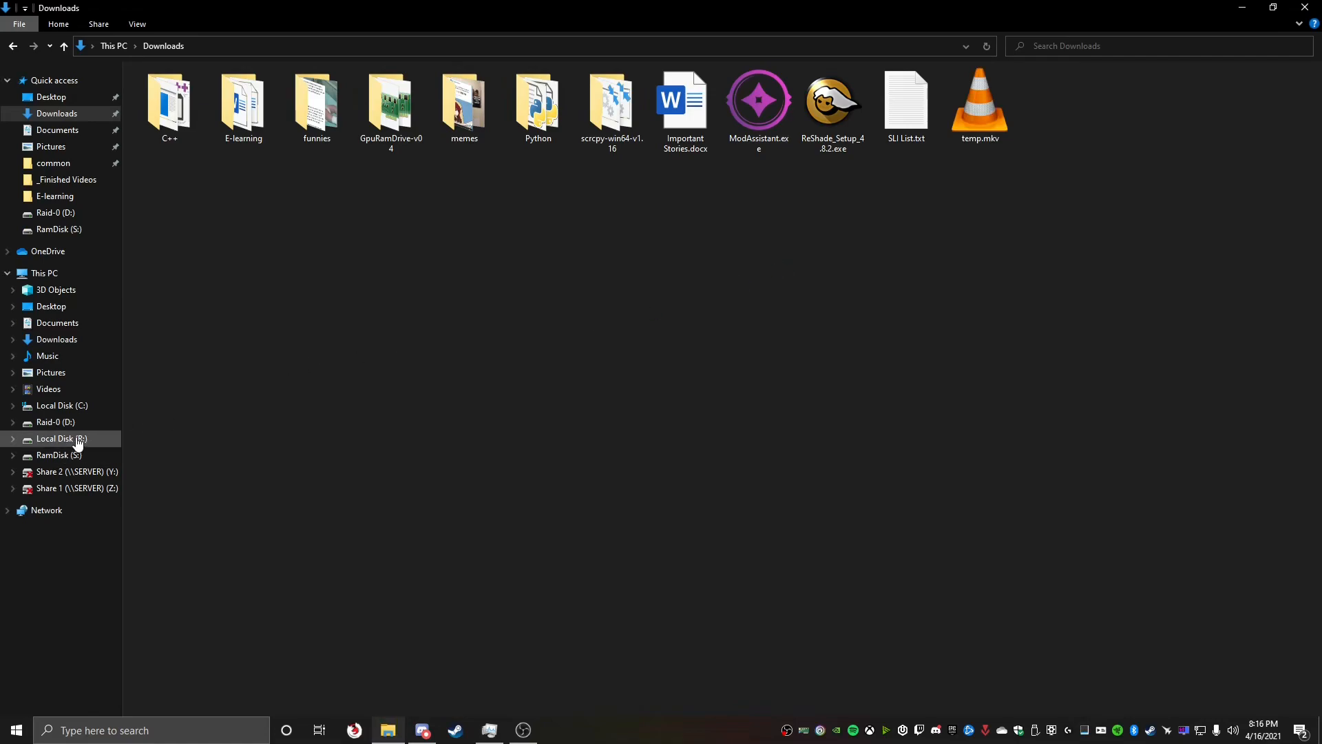
{"action": "mouse_move", "coordinate": [1079, 266]}
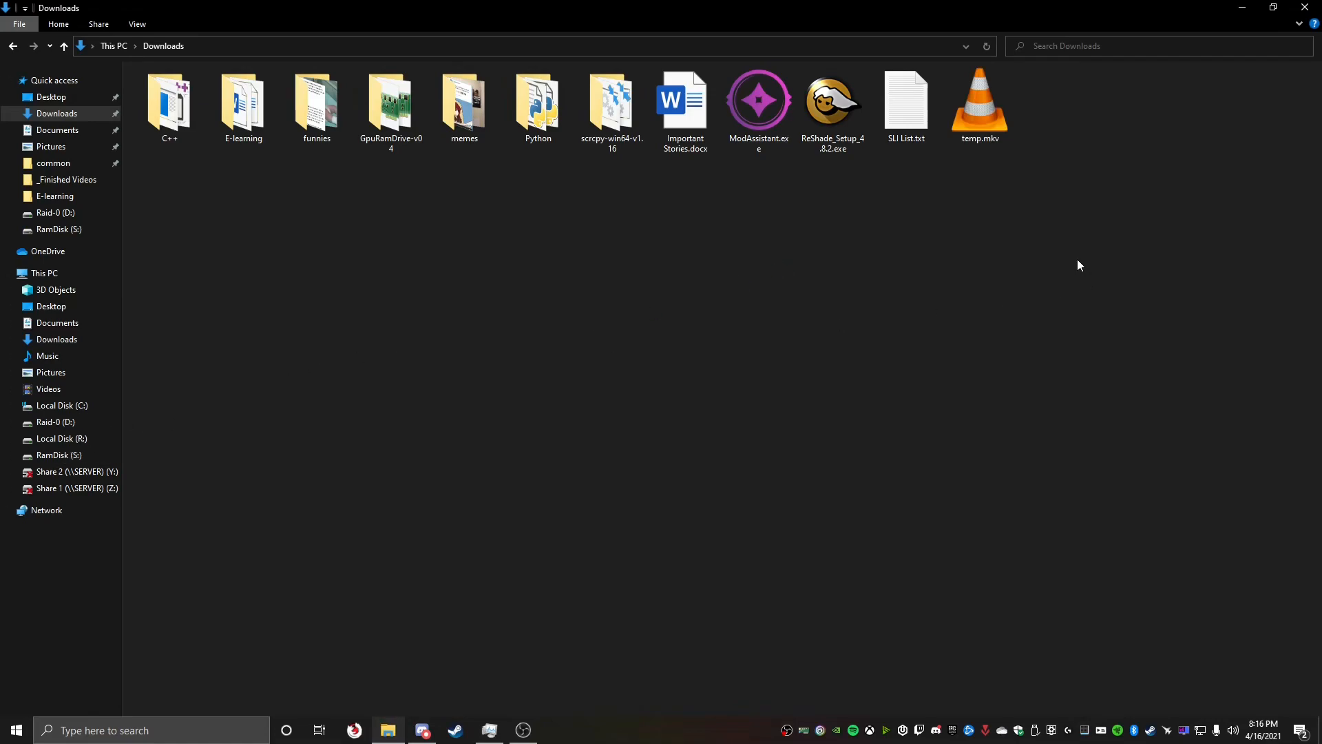
{"action": "mouse_move", "coordinate": [1305, 7]}
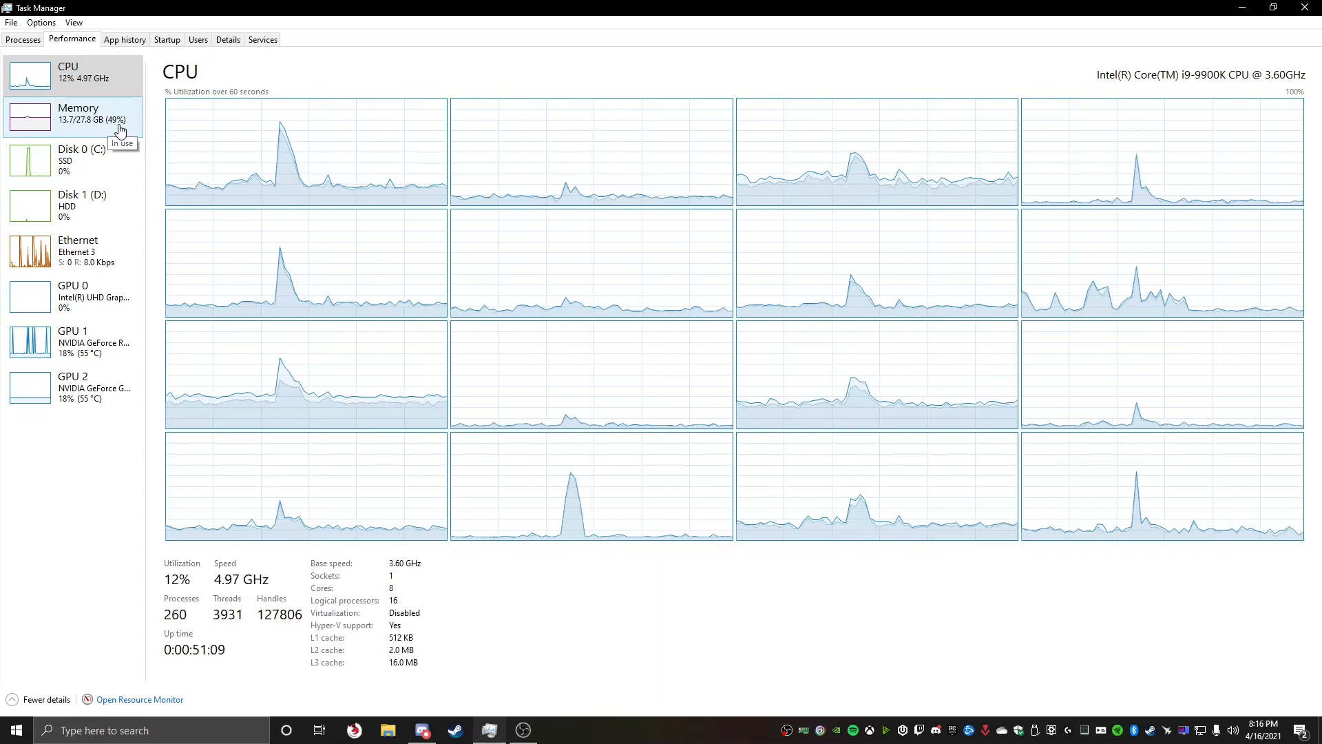
{"action": "mouse_move", "coordinate": [716, 654]}
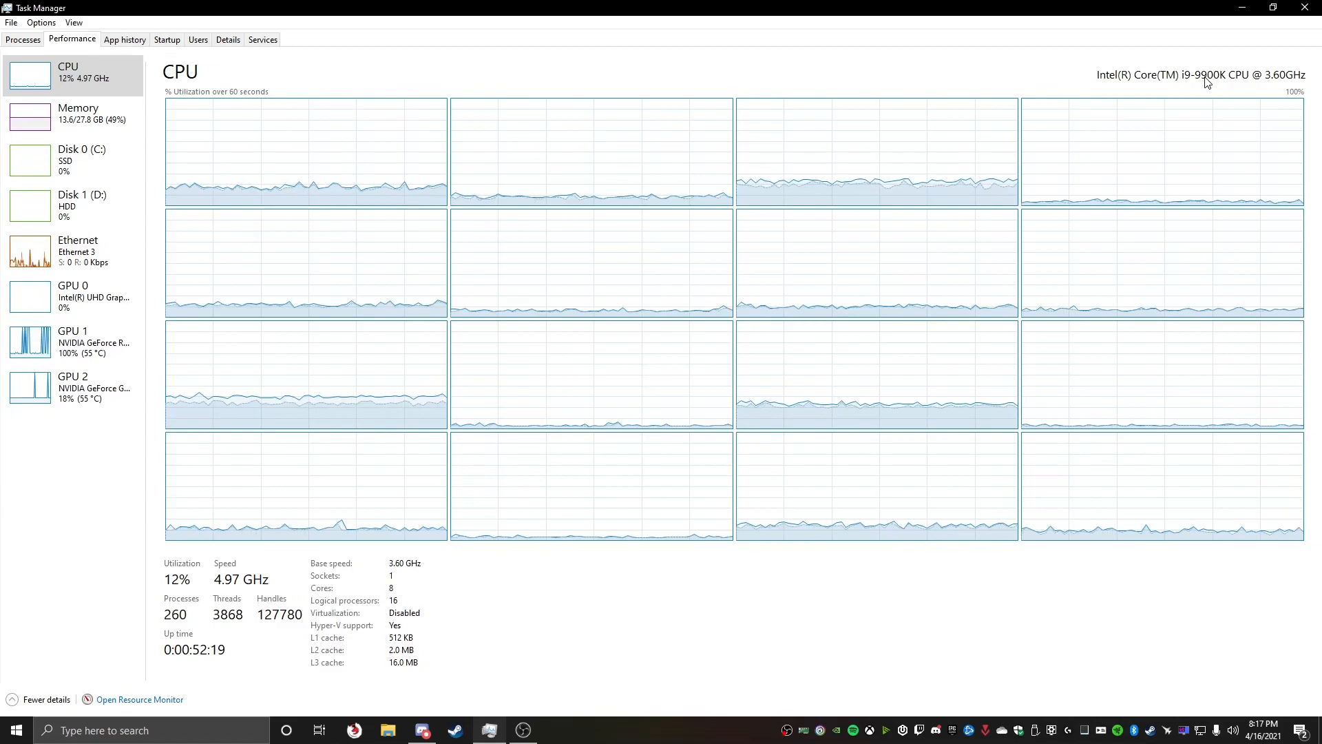
{"action": "mouse_move", "coordinate": [746, 546]}
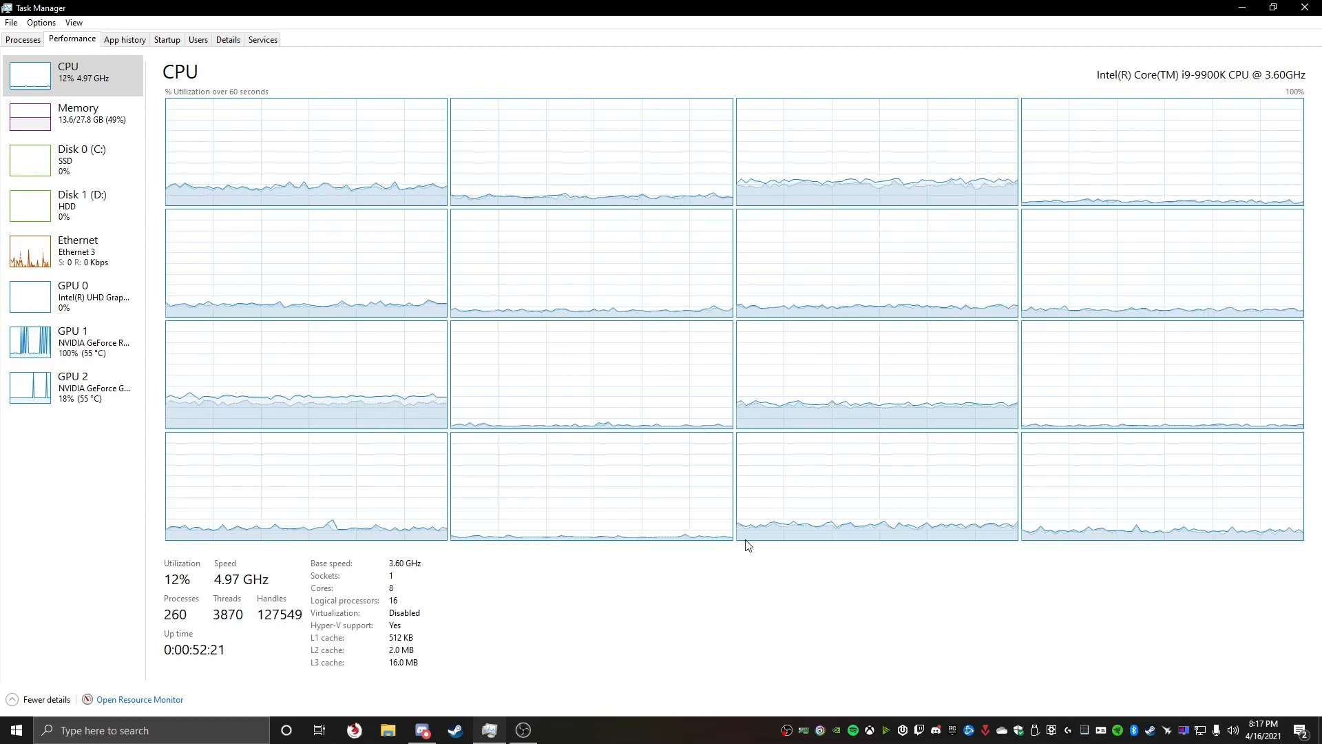